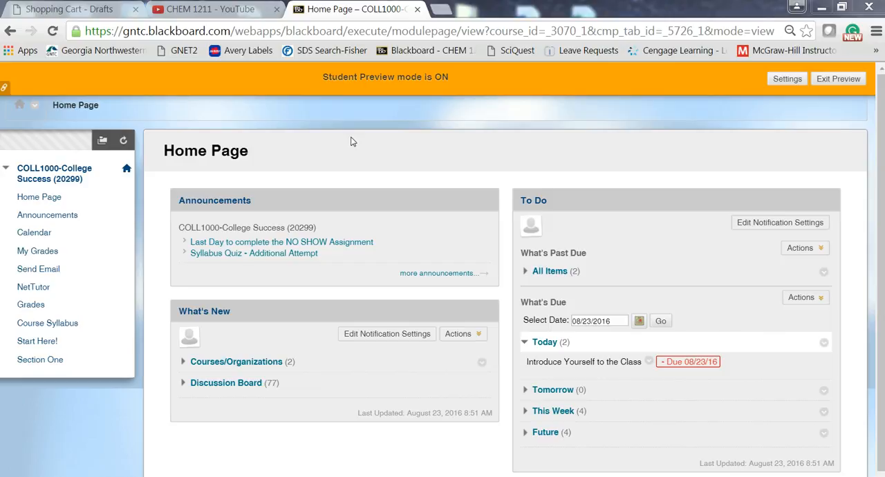
mouse_move(165, 110)
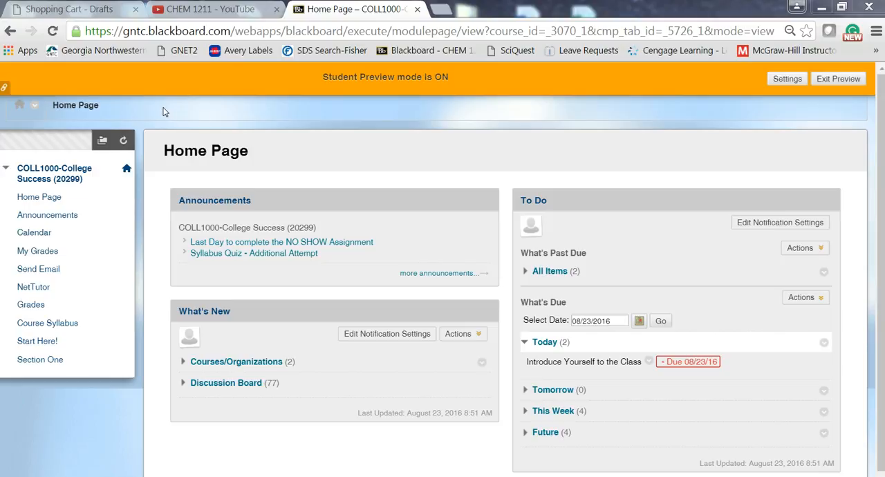
mouse_move(158, 109)
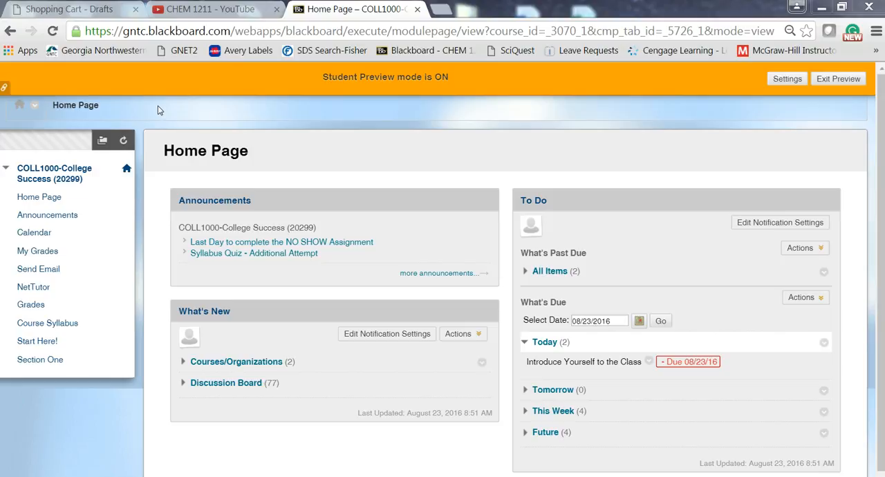
mouse_move(166, 116)
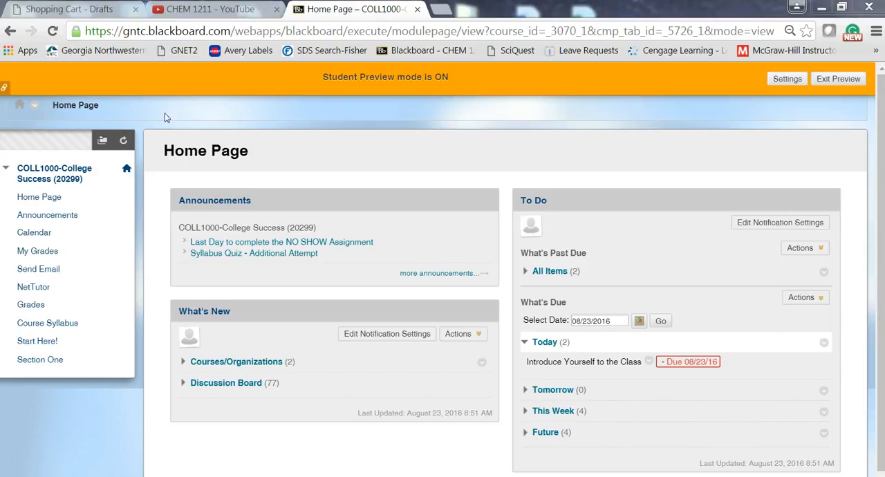
mouse_move(145, 116)
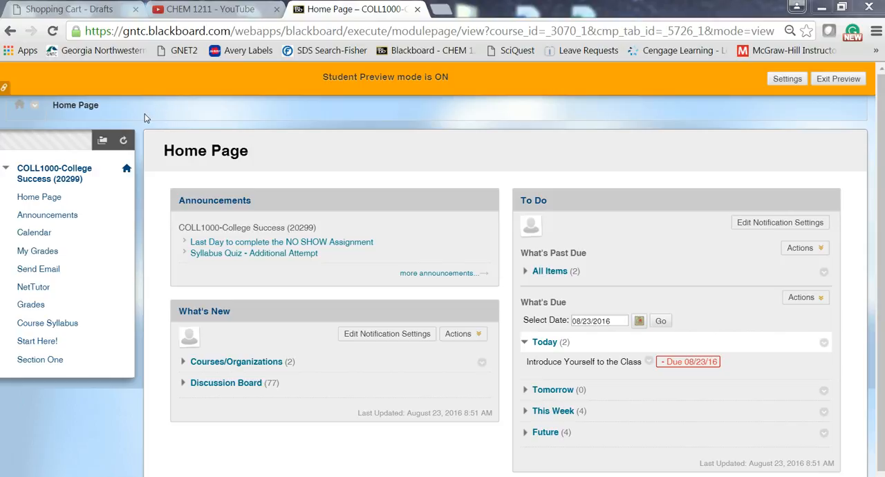
mouse_move(373, 113)
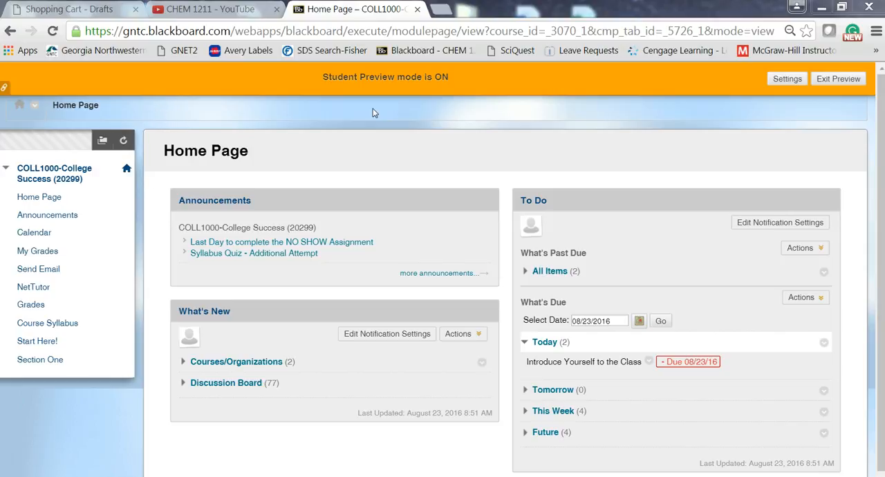
mouse_move(145, 127)
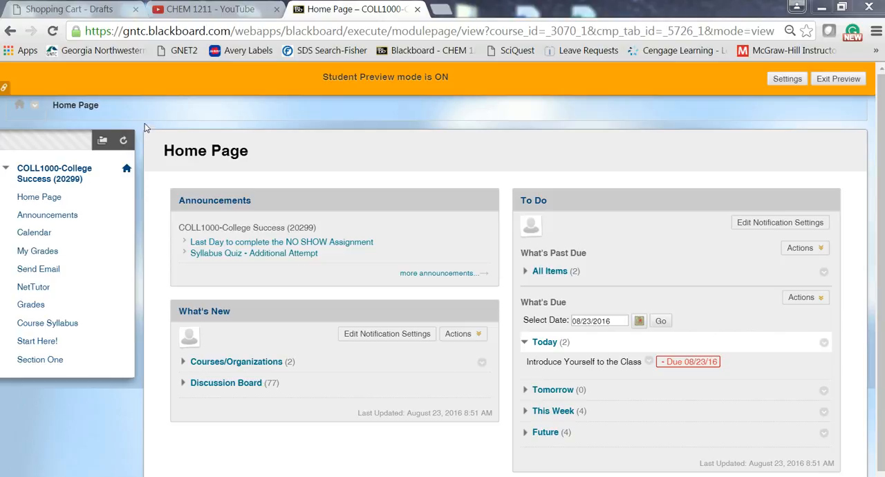
mouse_move(326, 152)
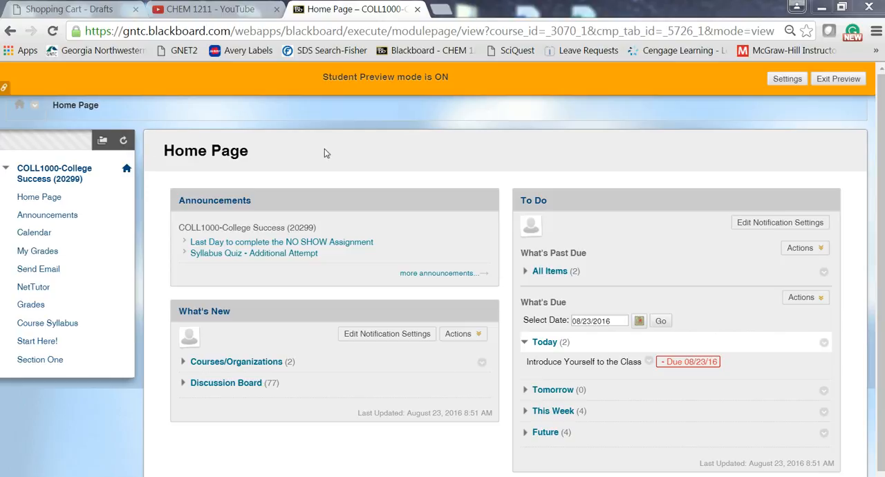
mouse_move(155, 123)
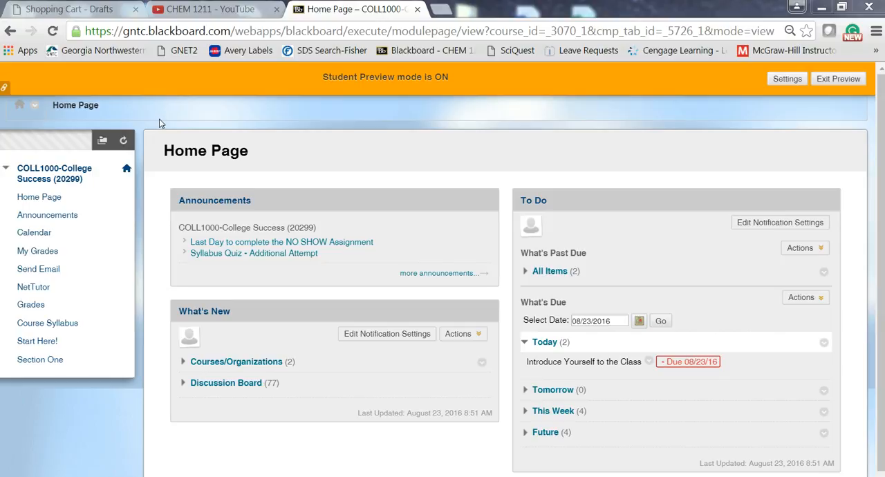
mouse_move(143, 117)
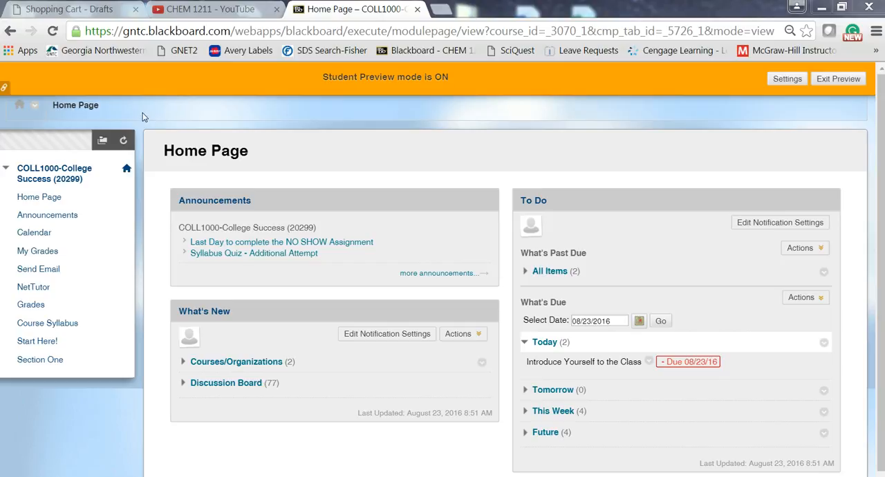
mouse_move(147, 166)
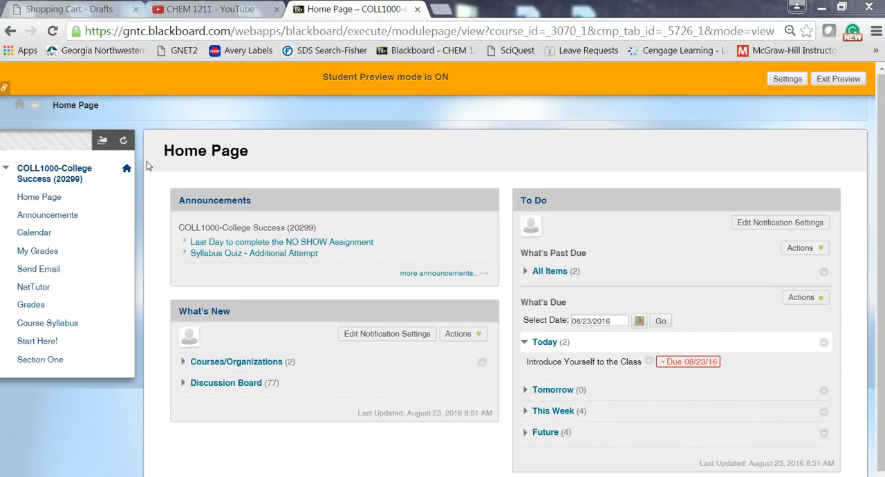
mouse_move(155, 233)
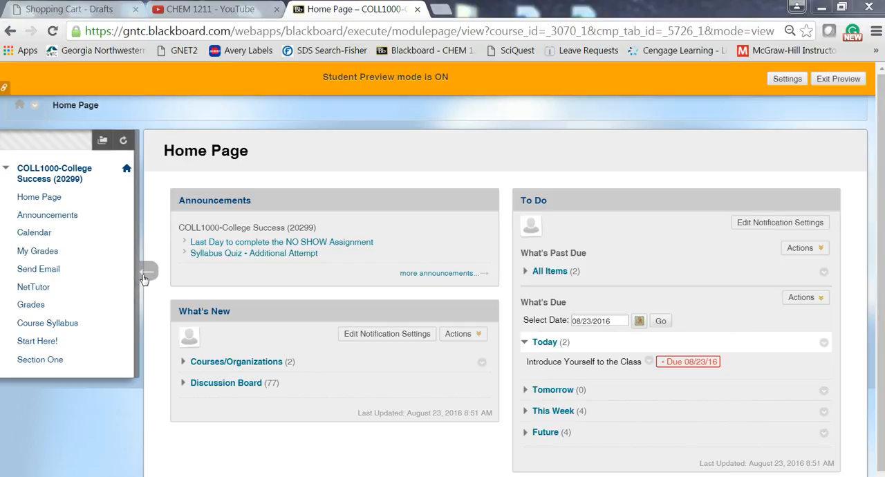
mouse_move(146, 274)
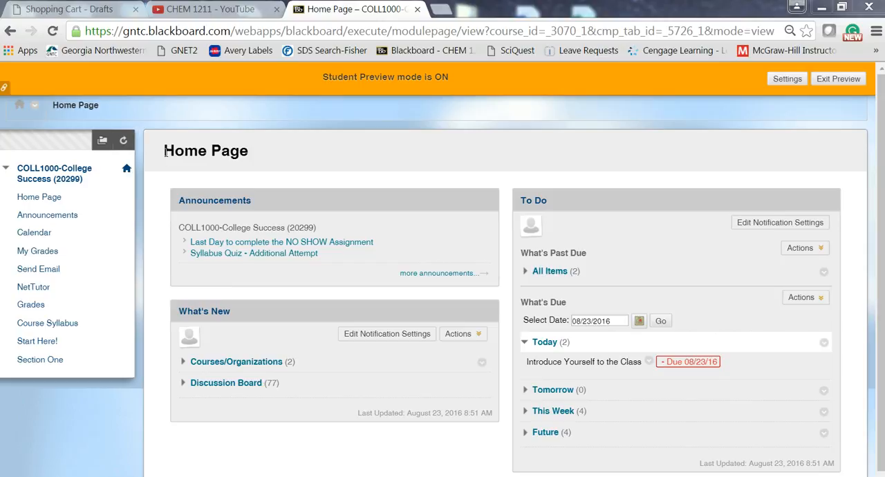
mouse_move(152, 226)
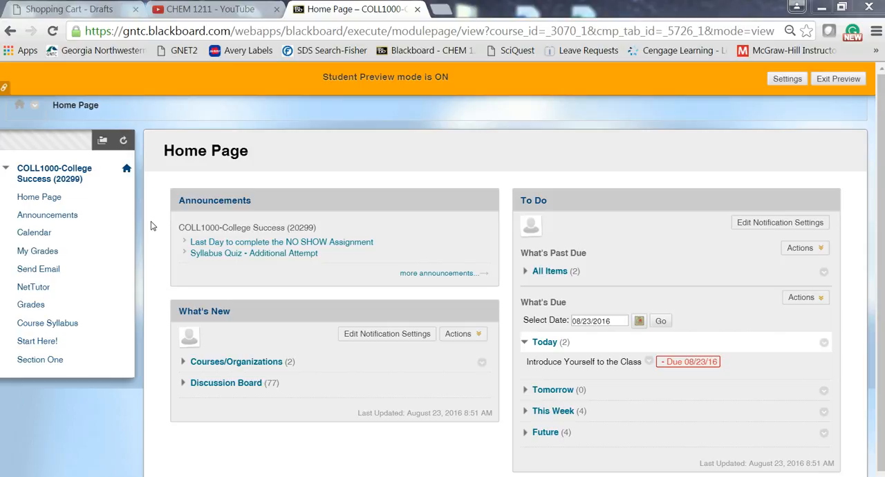
mouse_move(50, 178)
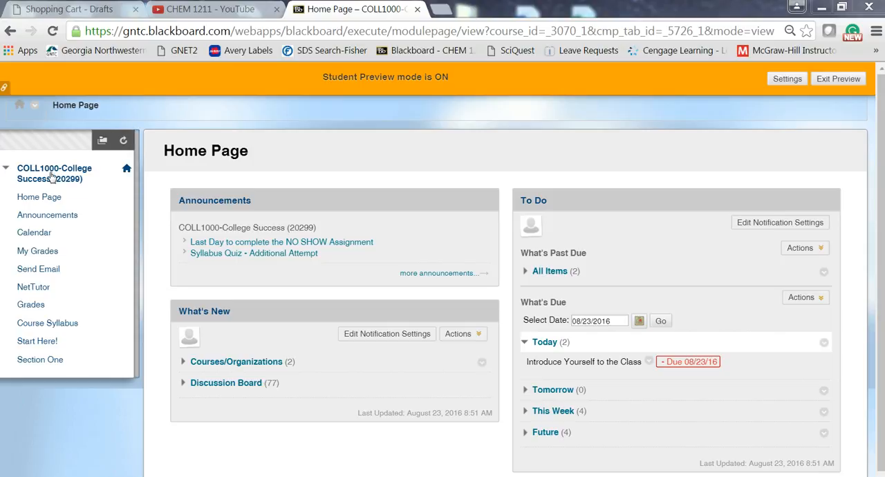
mouse_move(110, 173)
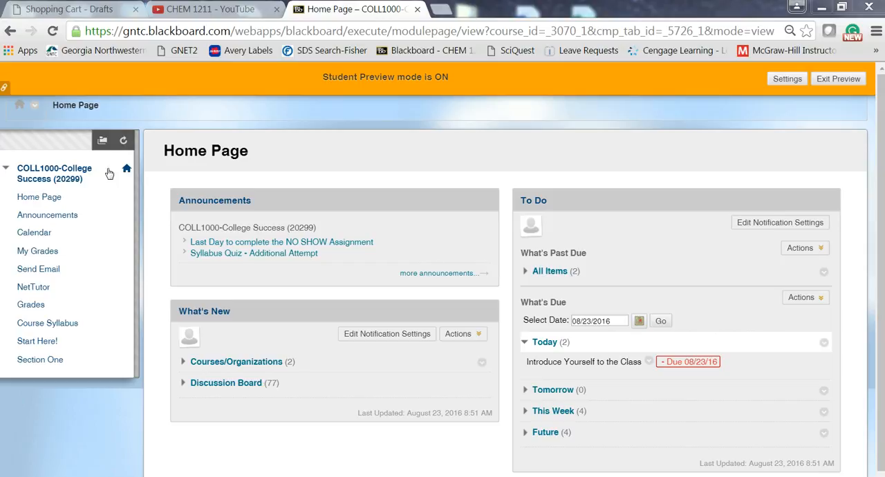
mouse_move(67, 196)
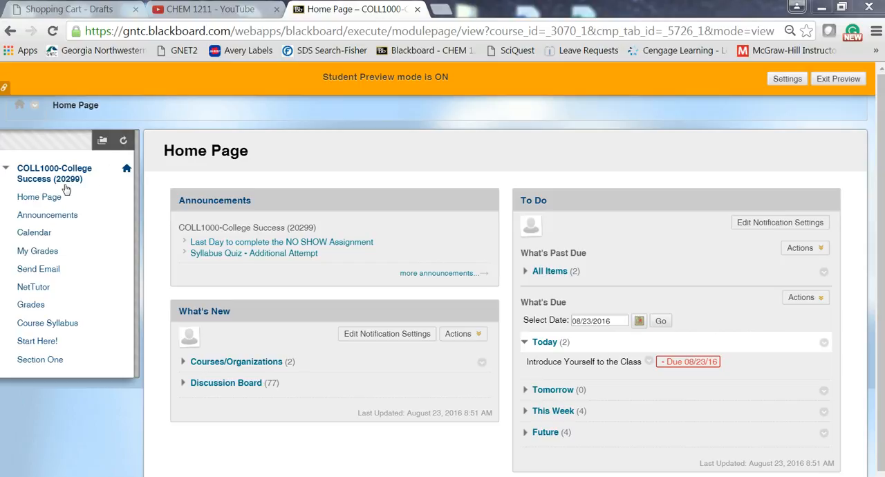
mouse_move(146, 239)
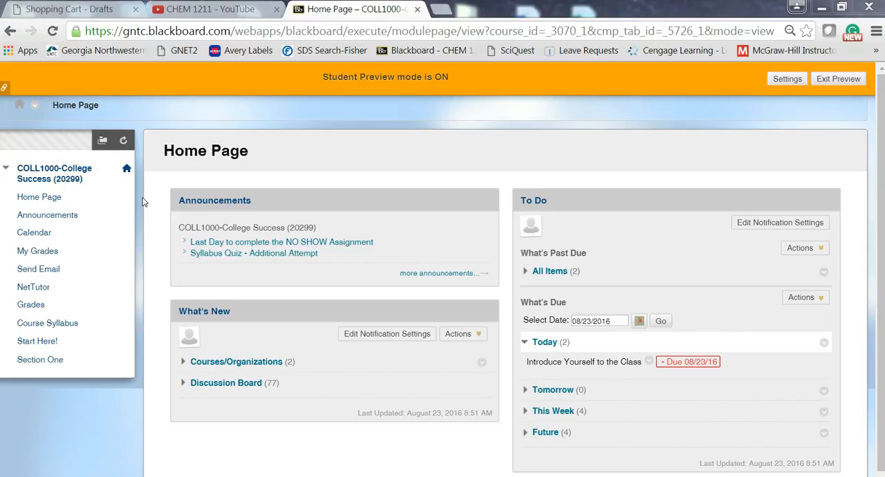
mouse_move(58, 183)
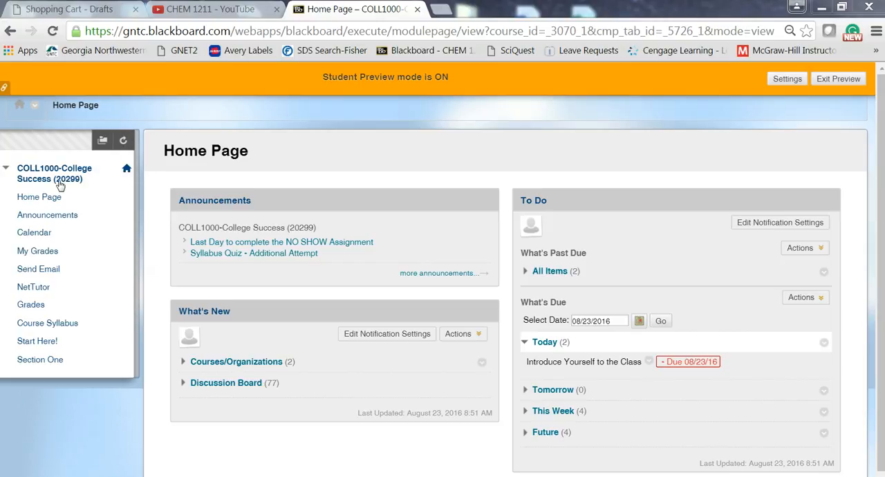
mouse_move(391, 141)
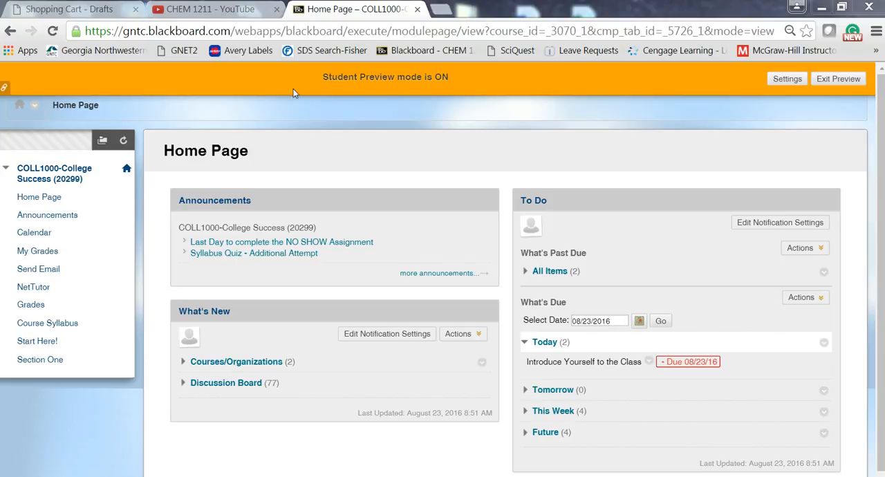
mouse_move(155, 213)
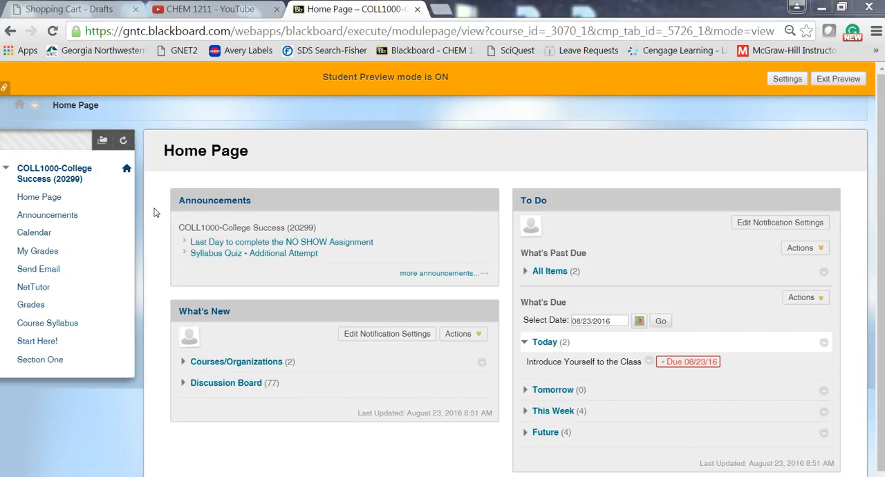
mouse_move(57, 232)
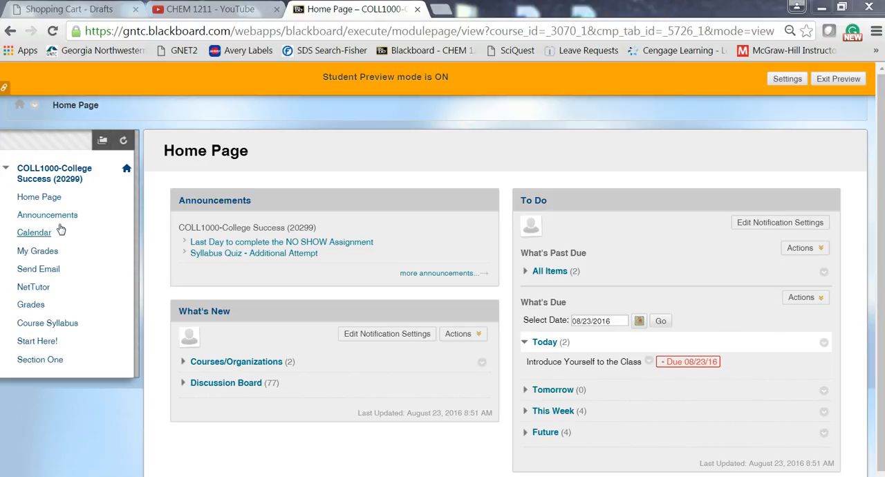
mouse_move(61, 258)
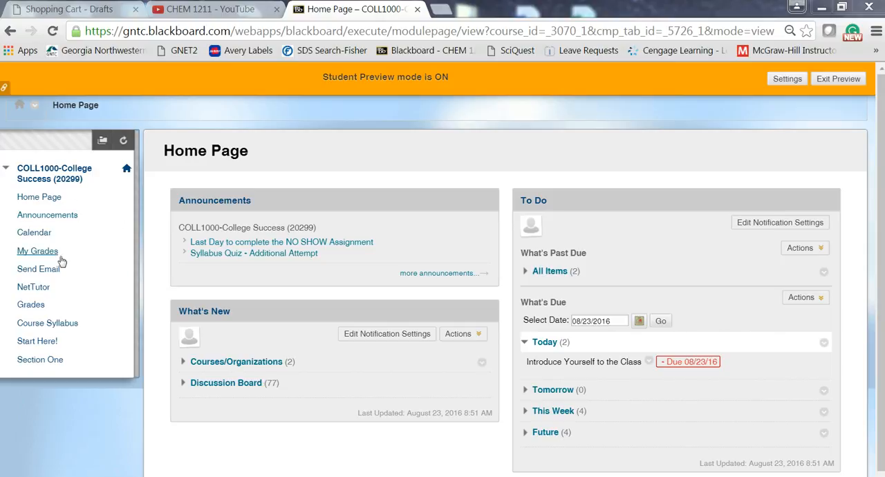
mouse_move(39, 268)
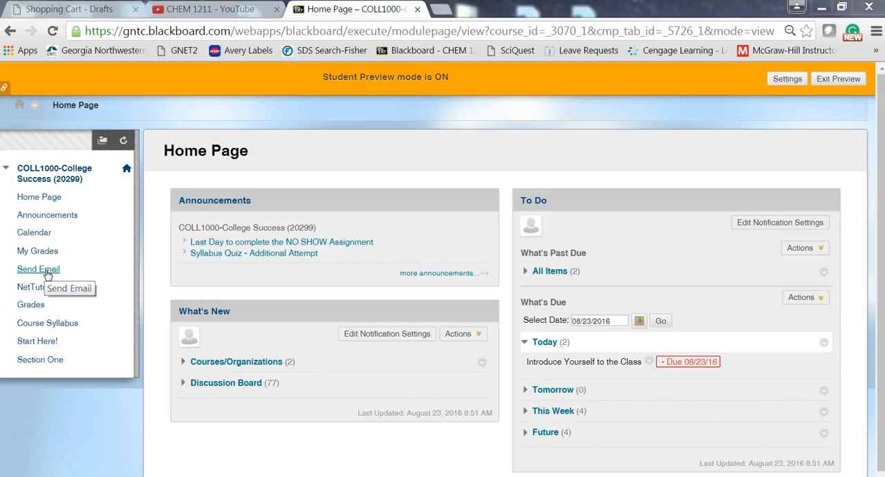
mouse_move(38, 196)
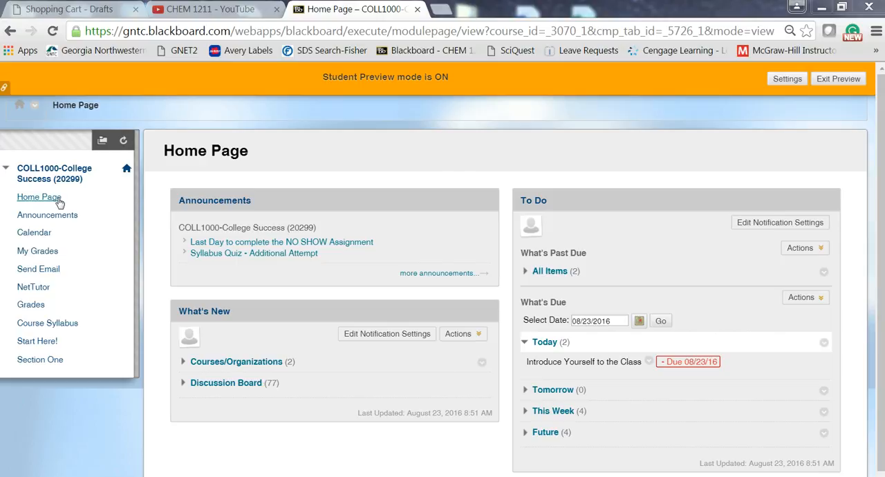
Start a course email addressed to All Instructor Users.
click(38, 268)
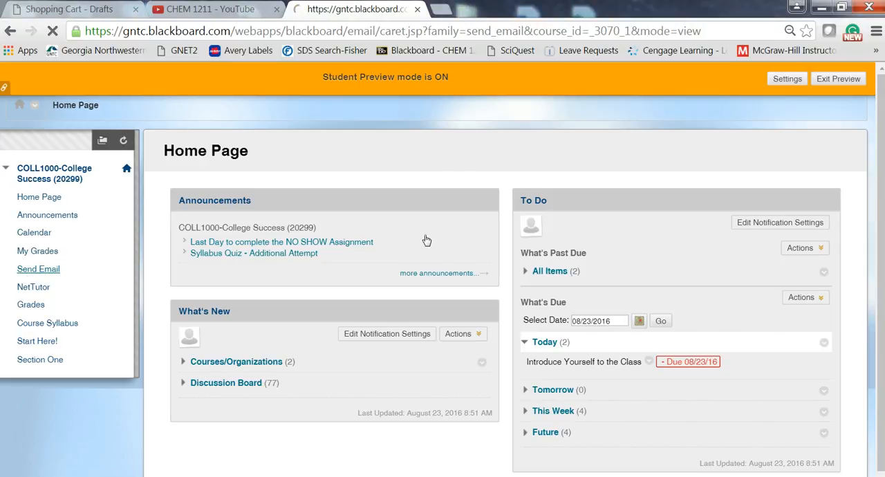
click(39, 268)
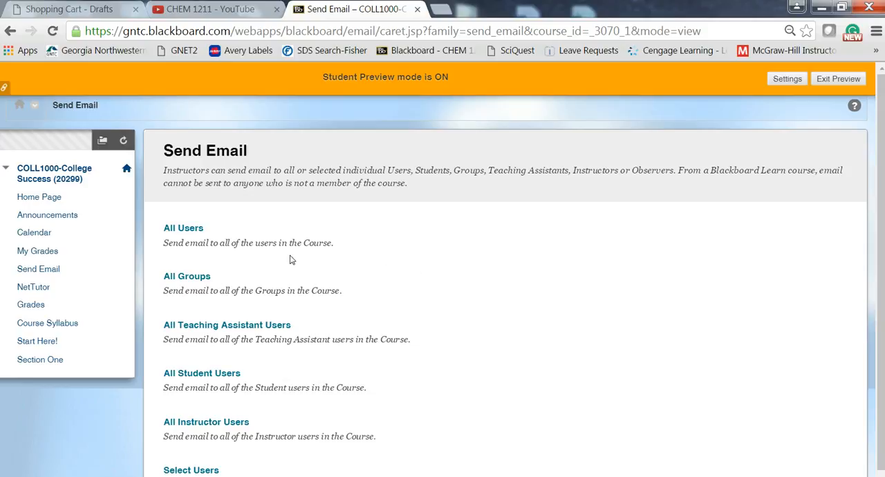
scroll(down, 3)
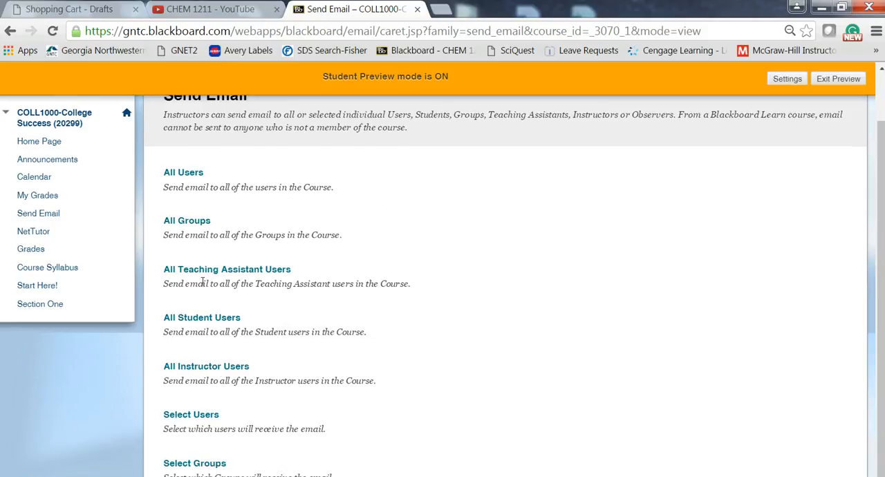
mouse_move(165, 365)
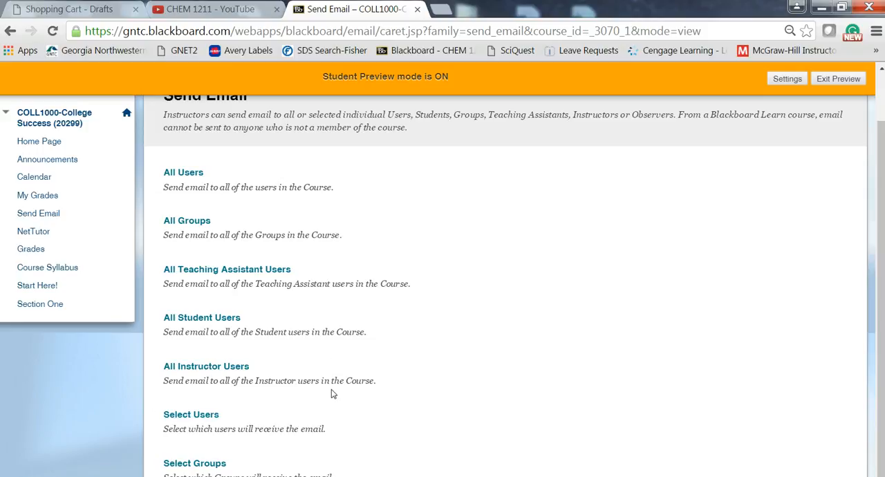
mouse_move(191, 414)
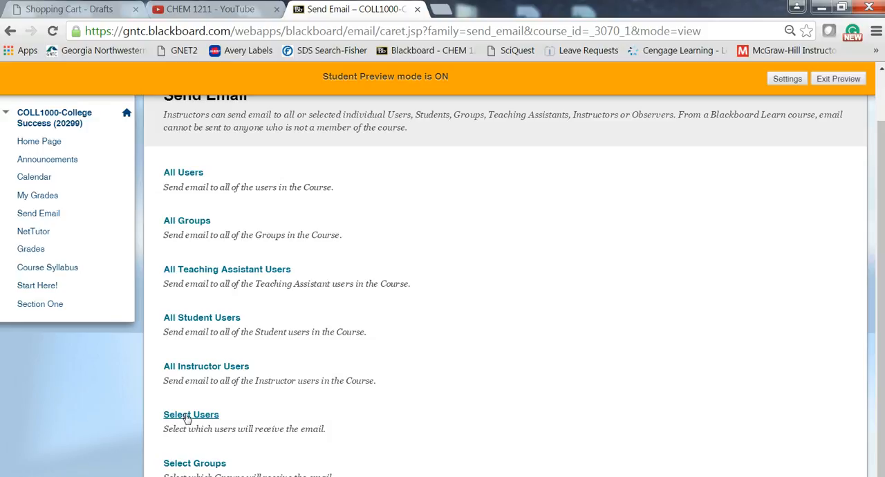
mouse_move(202, 375)
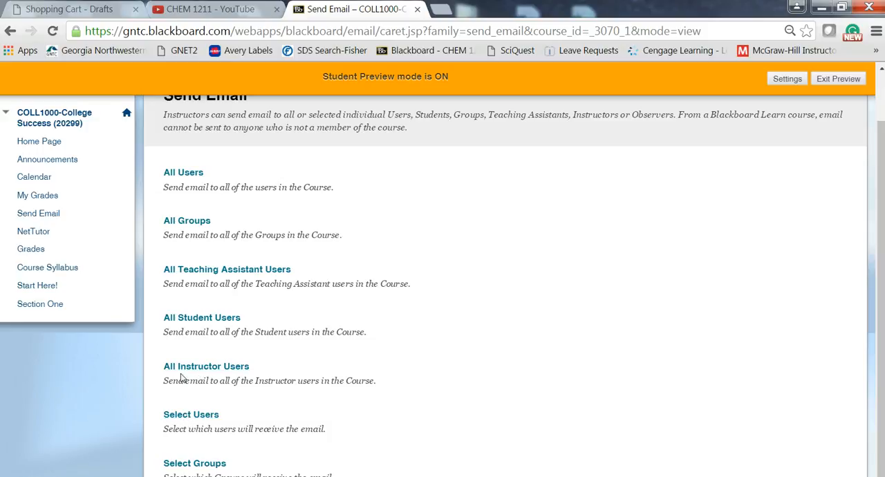
mouse_move(200, 399)
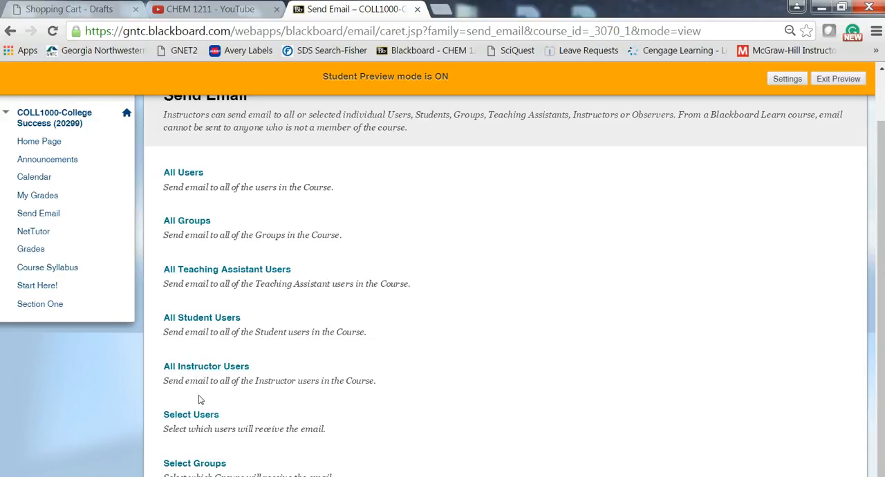
click(205, 365)
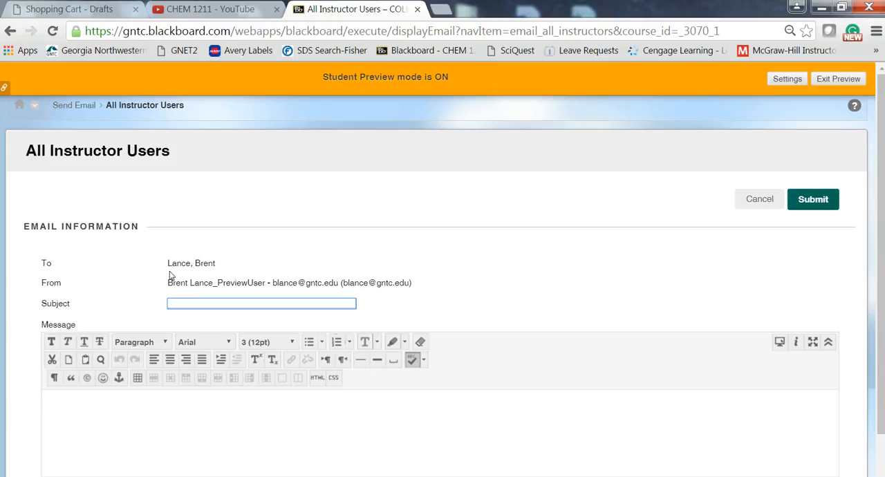
mouse_move(434, 235)
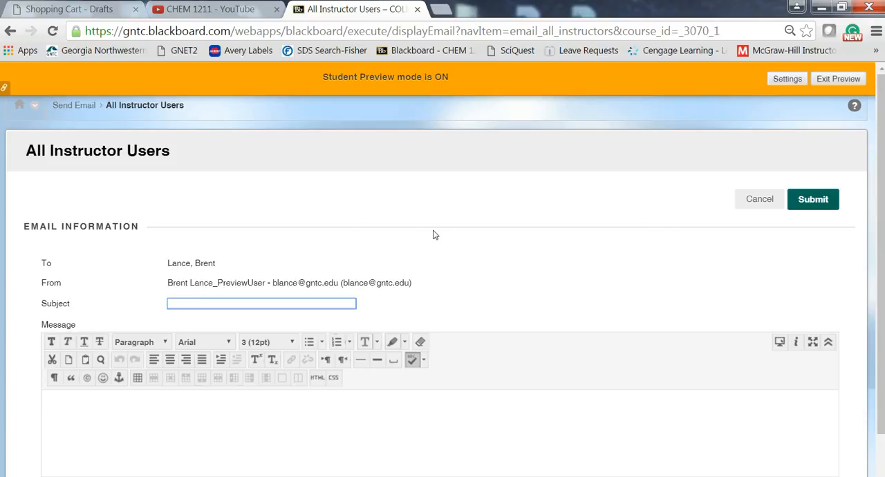
mouse_move(135, 265)
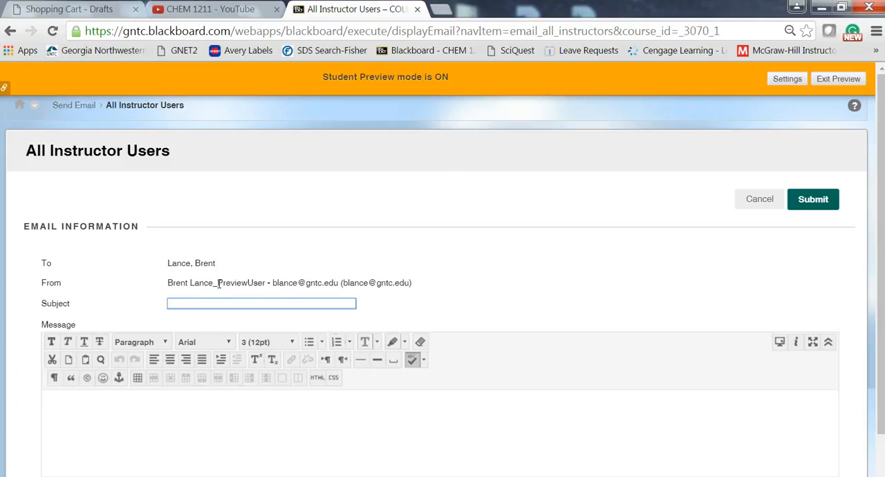
mouse_move(368, 282)
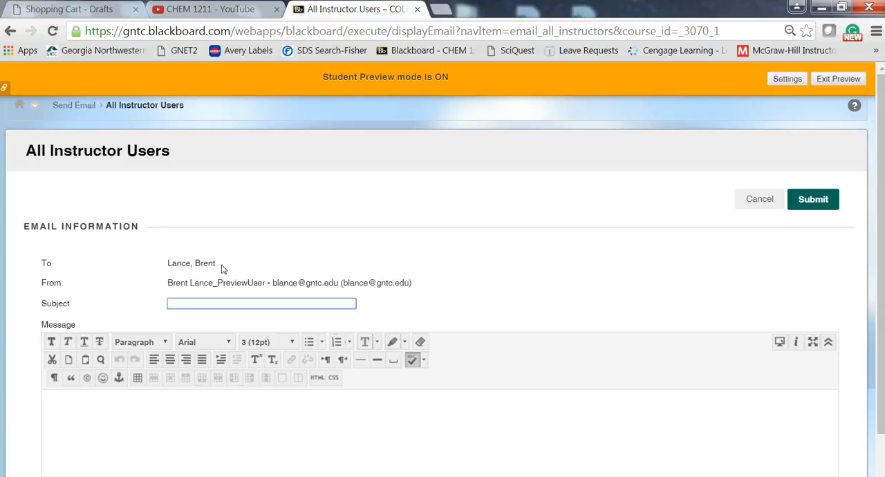
Enter the subject 'COLL 1000 CRN: 20299 Question about Journals'.
click(261, 303)
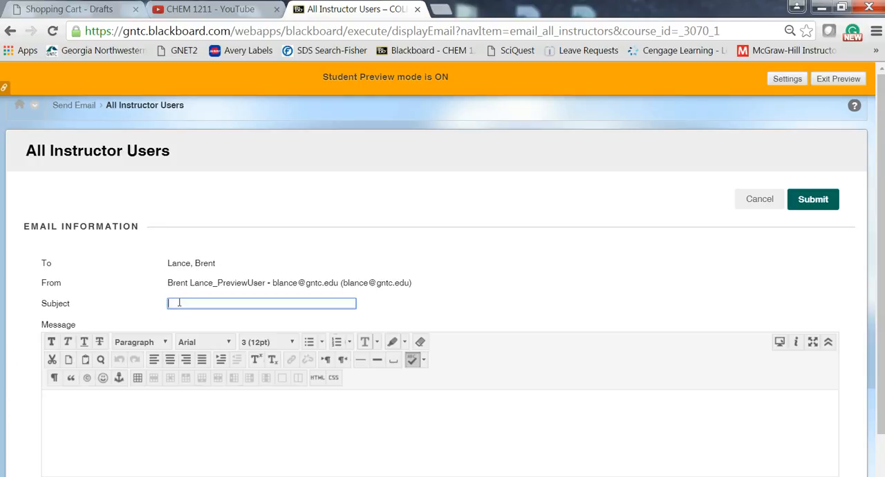
mouse_move(468, 260)
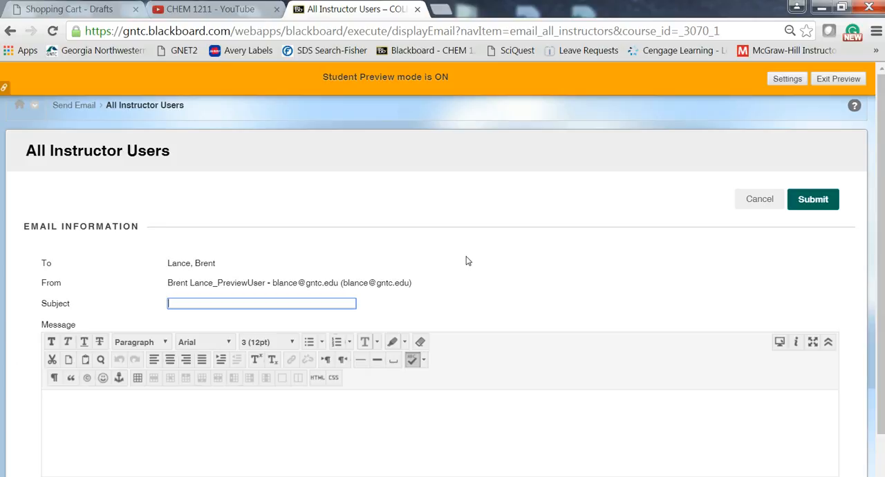
text(COLL 1000 CRN)
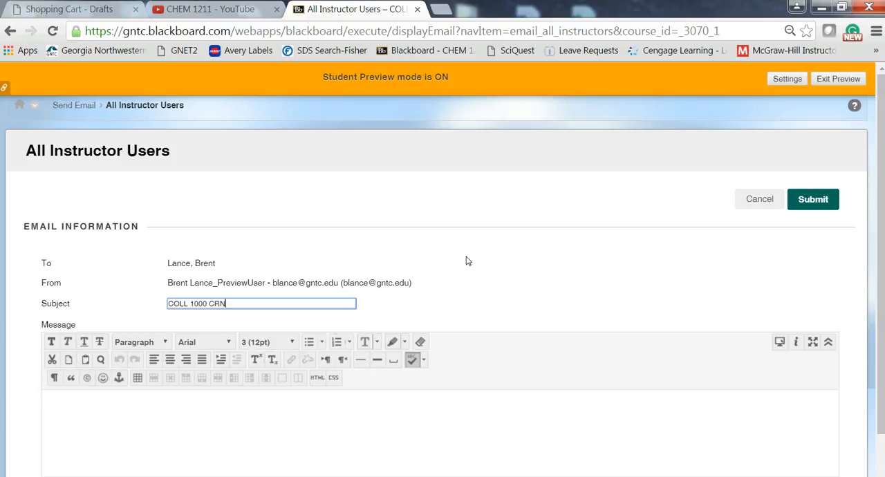
text(: 20299)
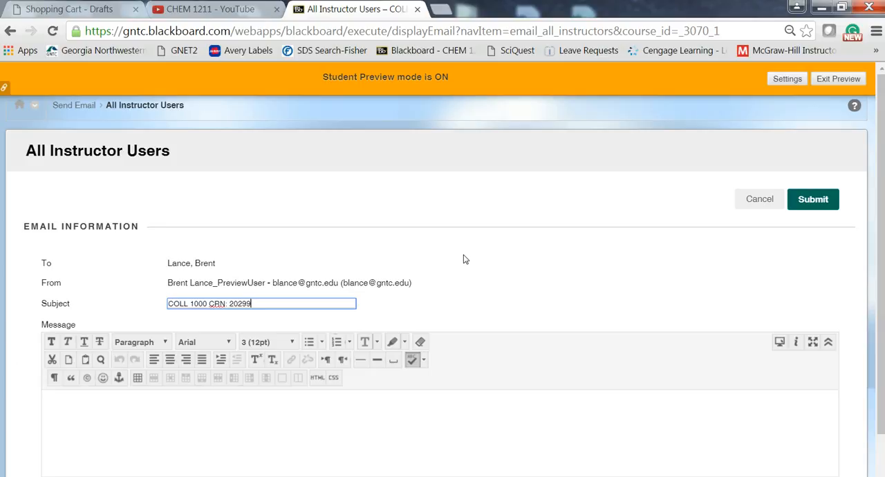
mouse_move(403, 232)
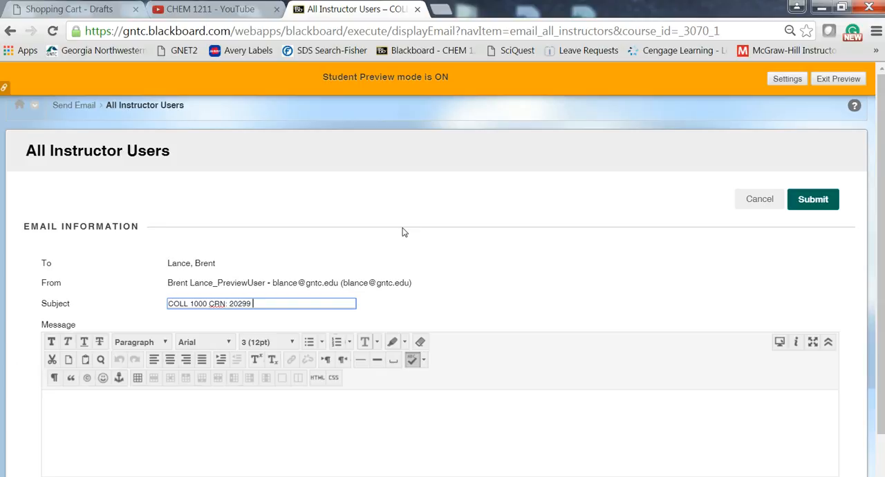
text(Question a)
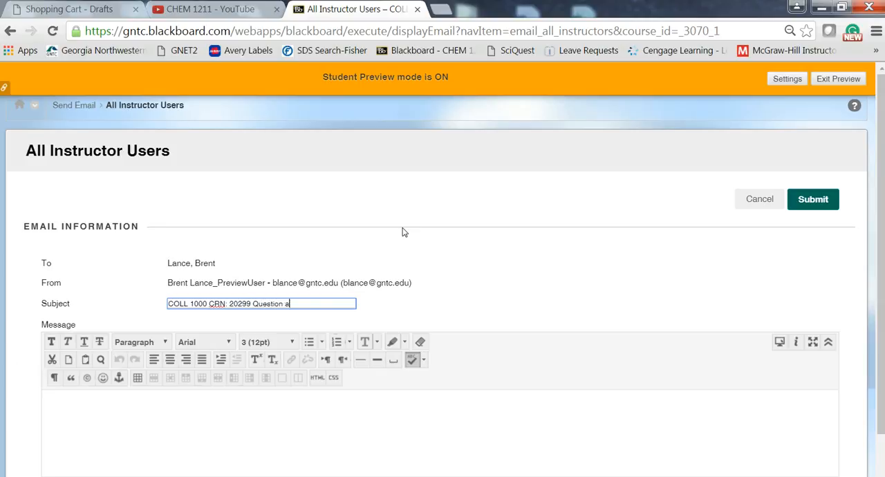
text(bout)
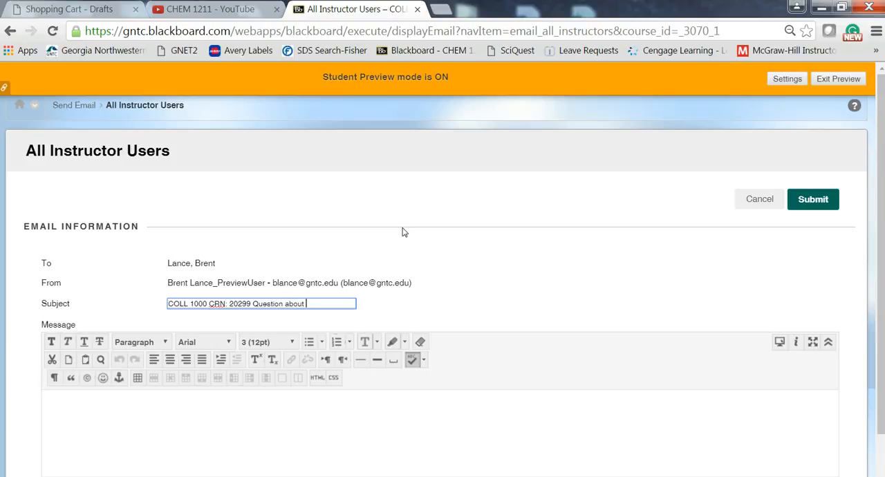
text(Journals)
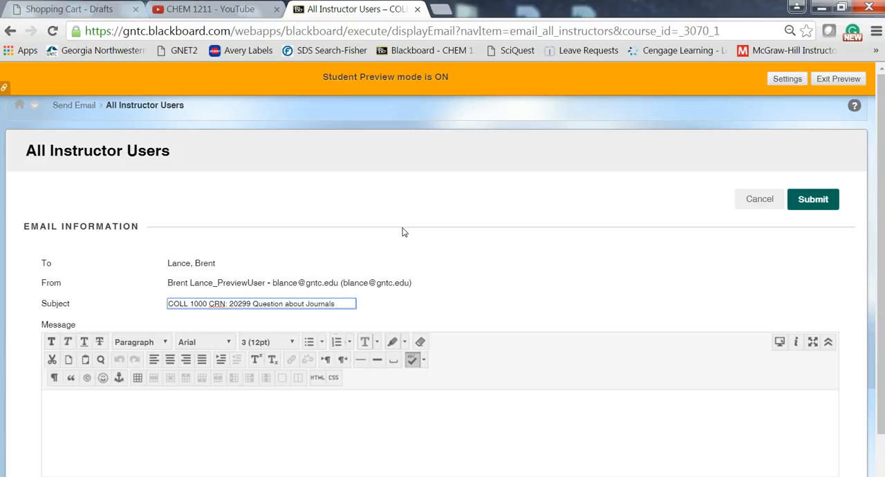
mouse_move(368, 251)
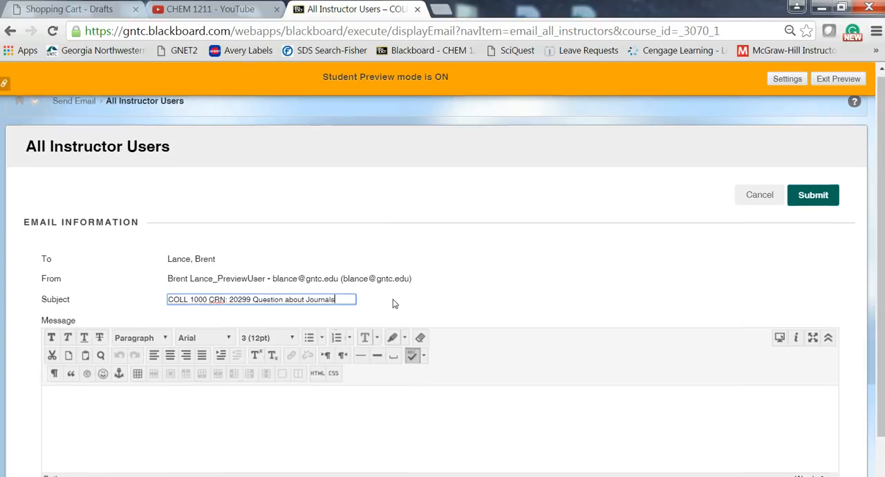
Place the cursor in the empty Message editor, ready to write the body.
scroll(down, 3)
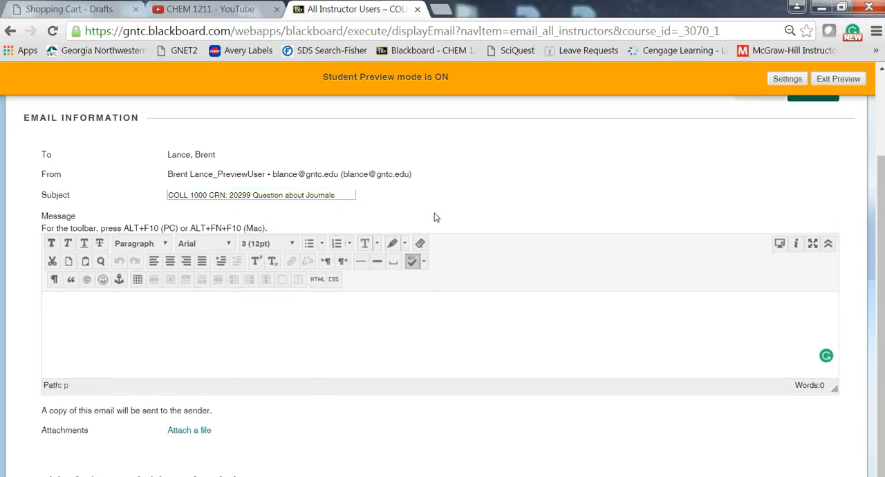
mouse_move(395, 214)
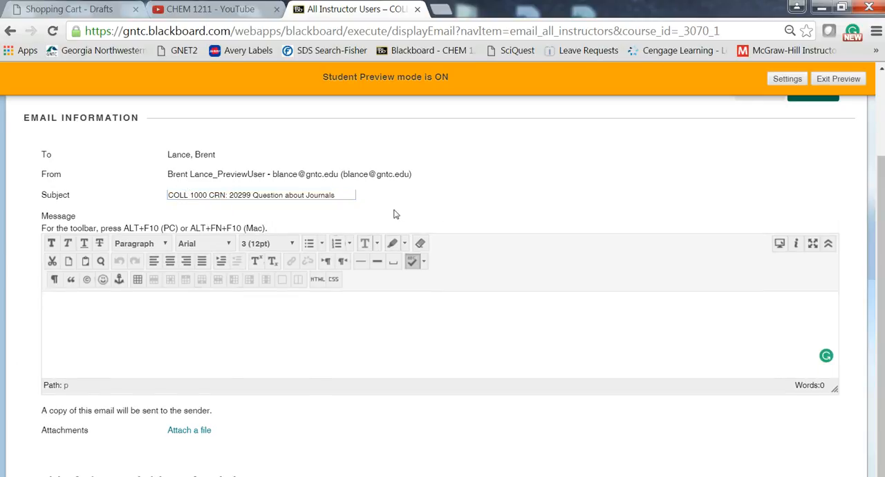
click(73, 315)
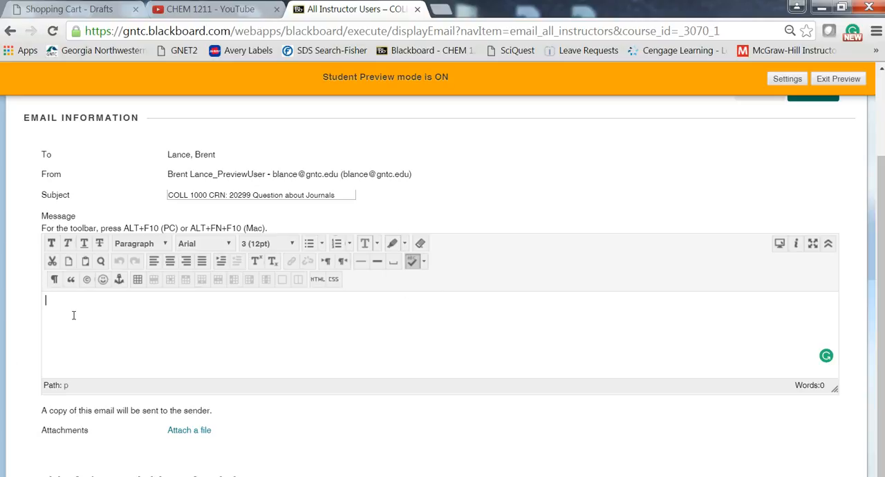
mouse_move(252, 296)
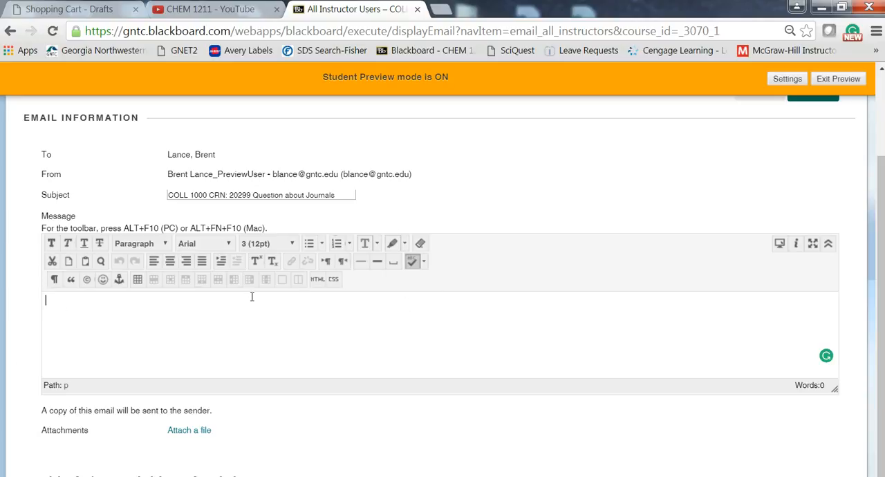
mouse_move(160, 269)
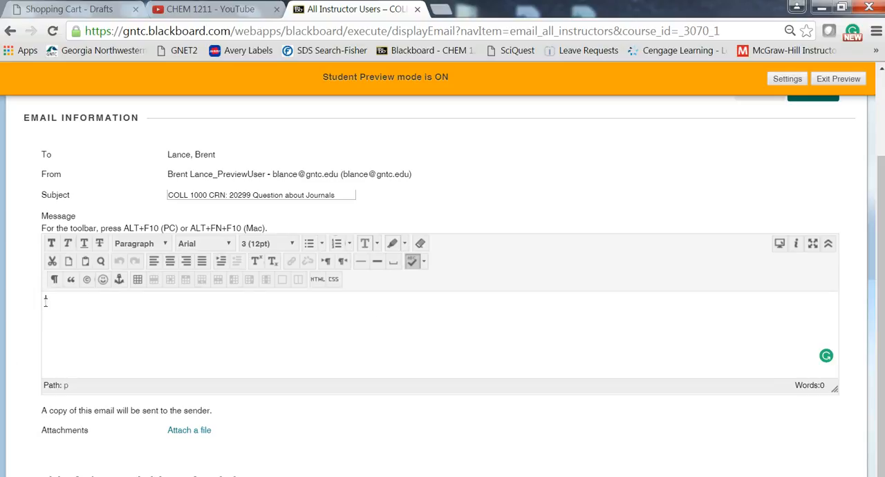
mouse_move(324, 316)
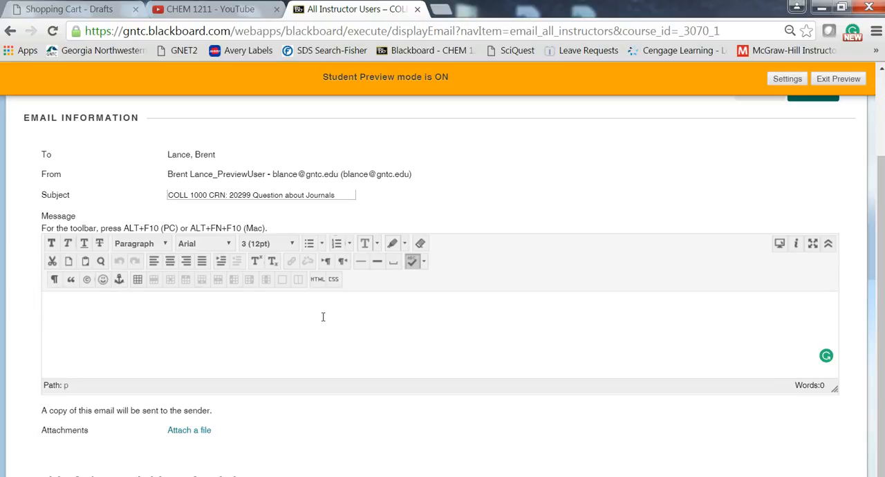
mouse_move(250, 313)
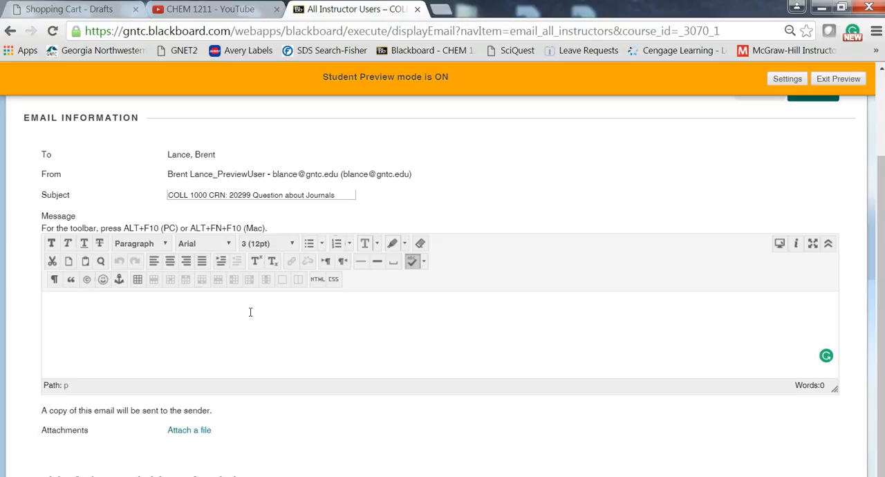
click(246, 311)
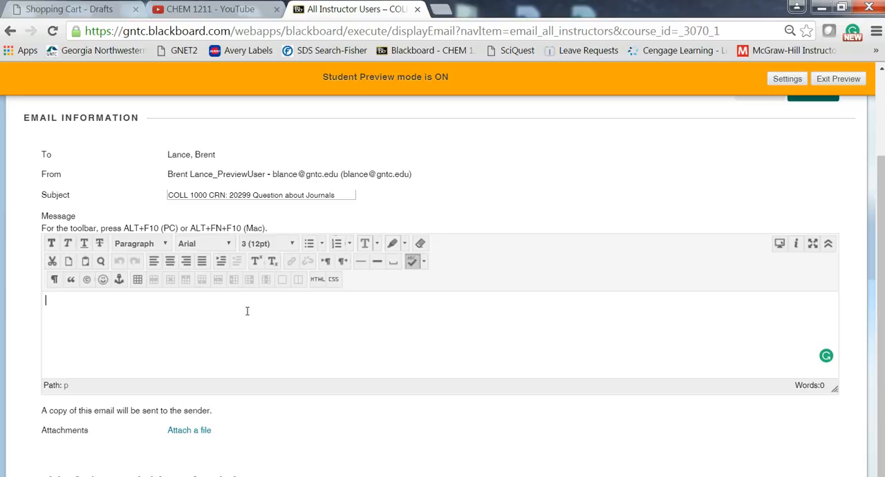
mouse_move(204, 294)
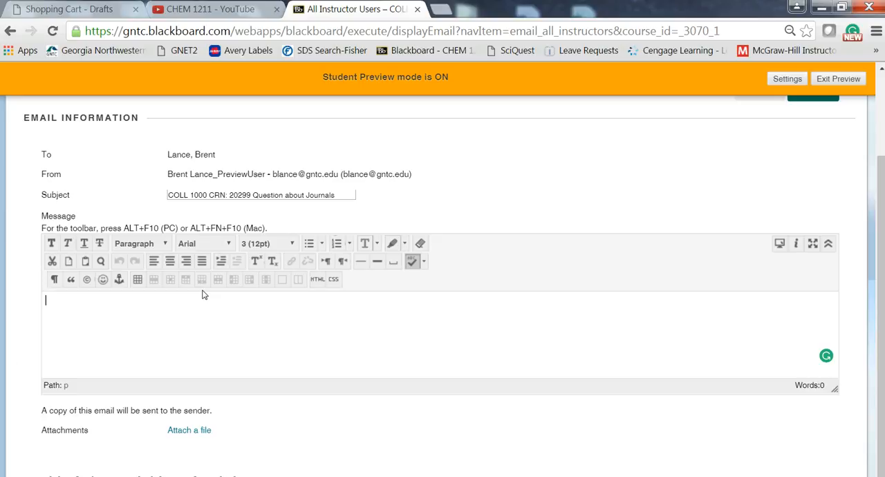
Write 'Mr. Lance,' then 'Are the section two journals available yet?' in the body.
text(M)
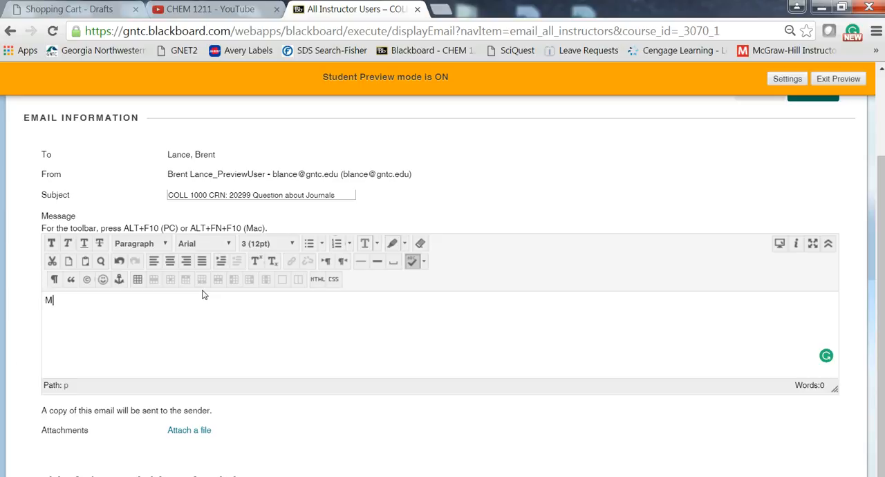
text(r.)
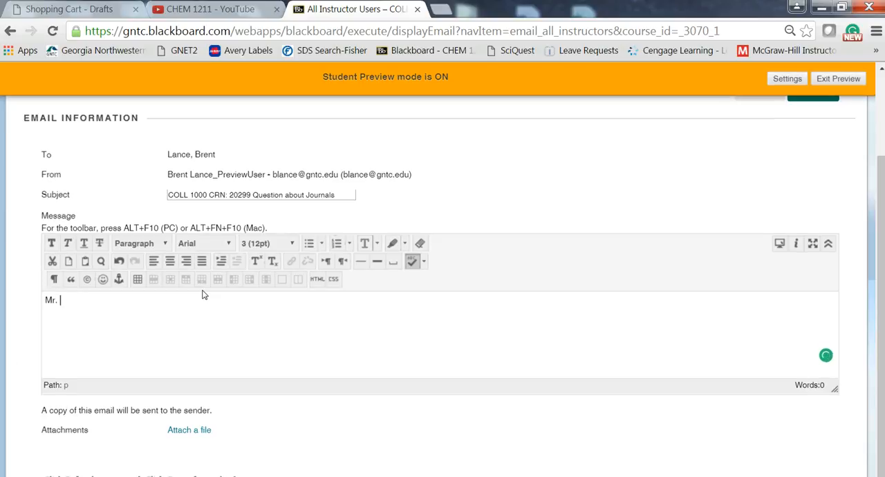
text(Lance,)
text(Are the section two)
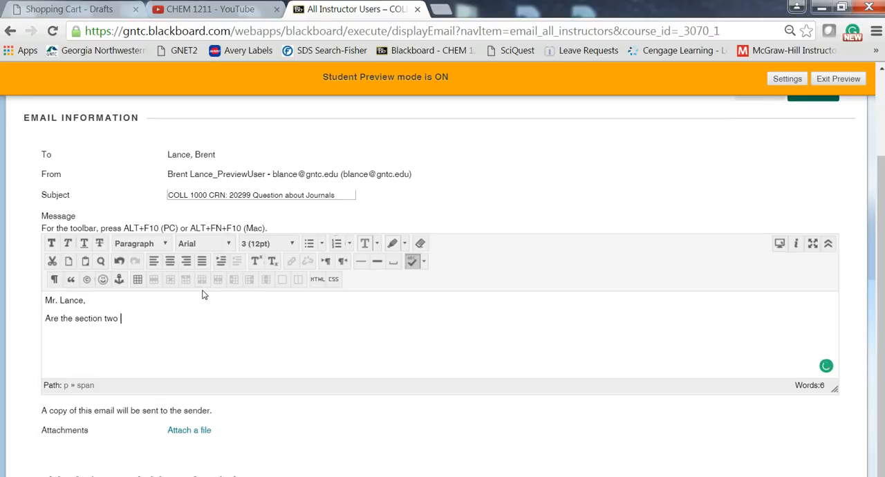
text(j)
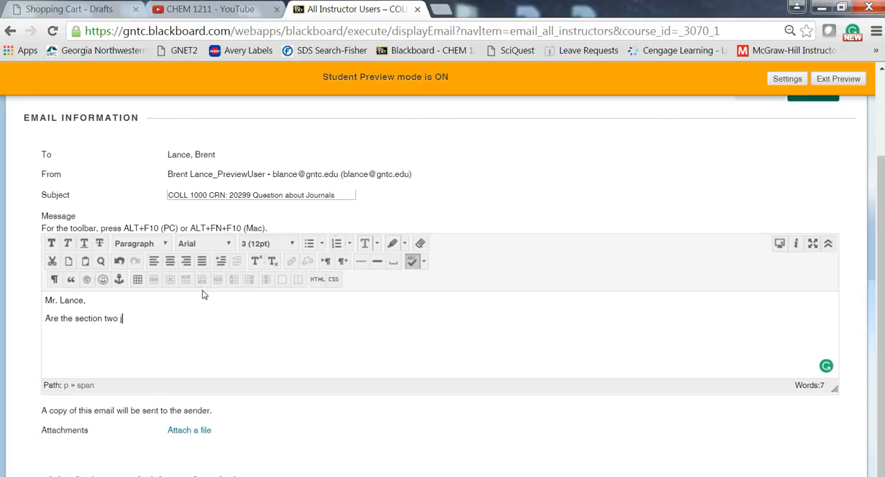
text(journals available)
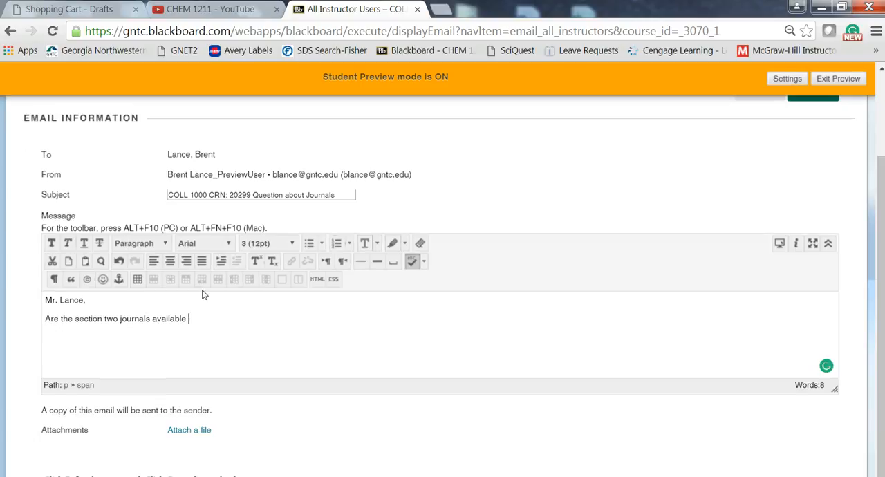
text(yet?)
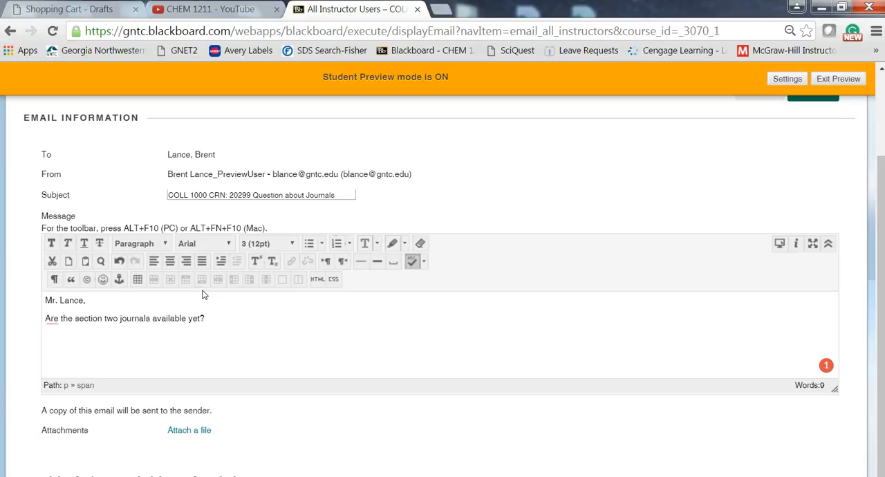
click(210, 317)
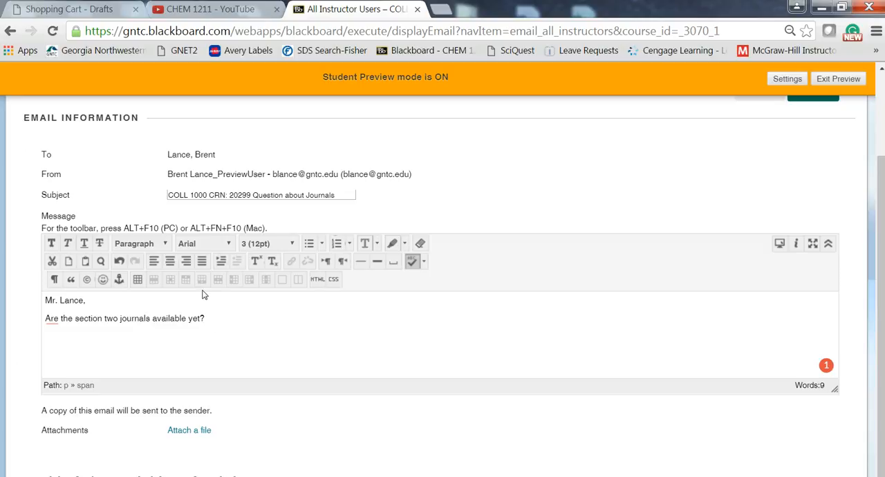
Add 'I have some extra time today and I would like to work on my journals.'.
click(210, 318)
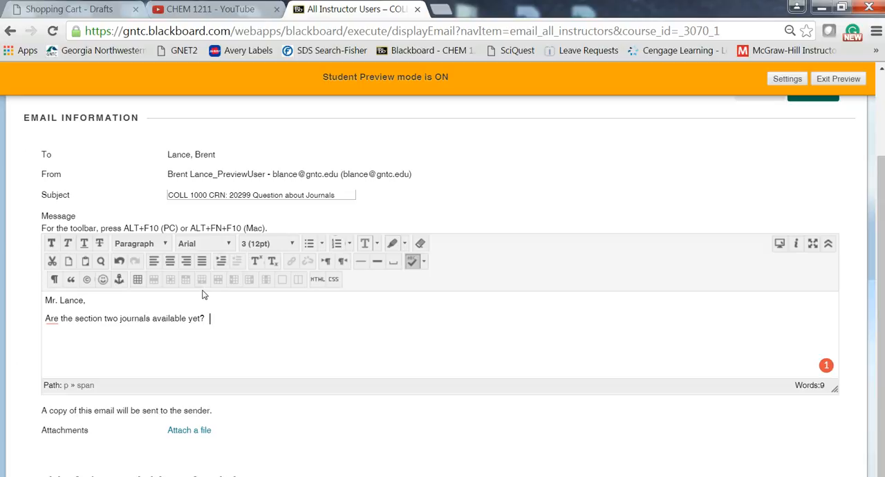
text(I have som)
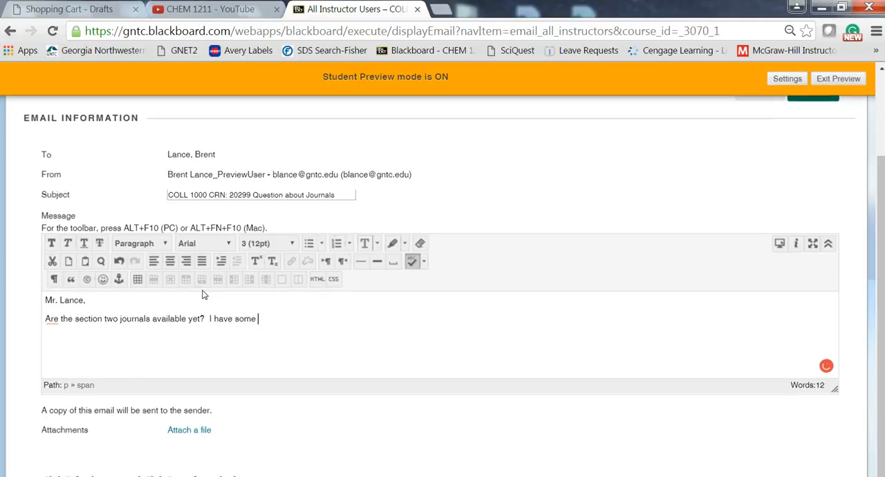
text(extra time)
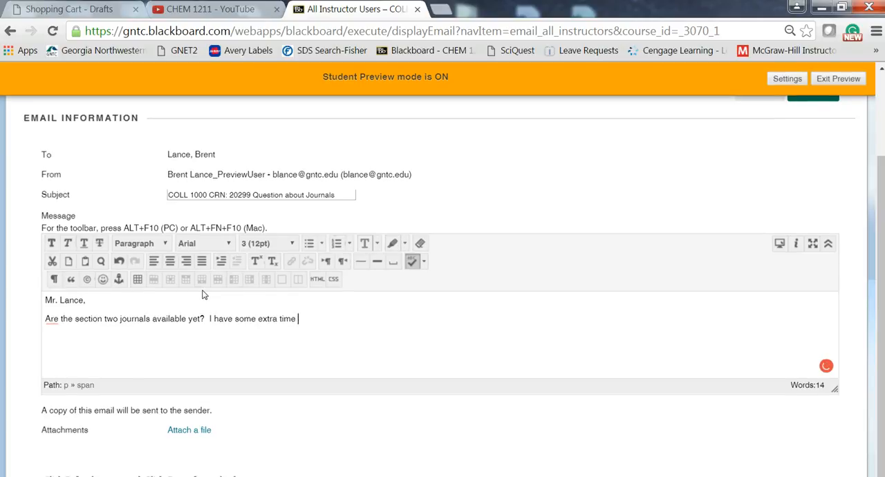
text(today and I would like to work)
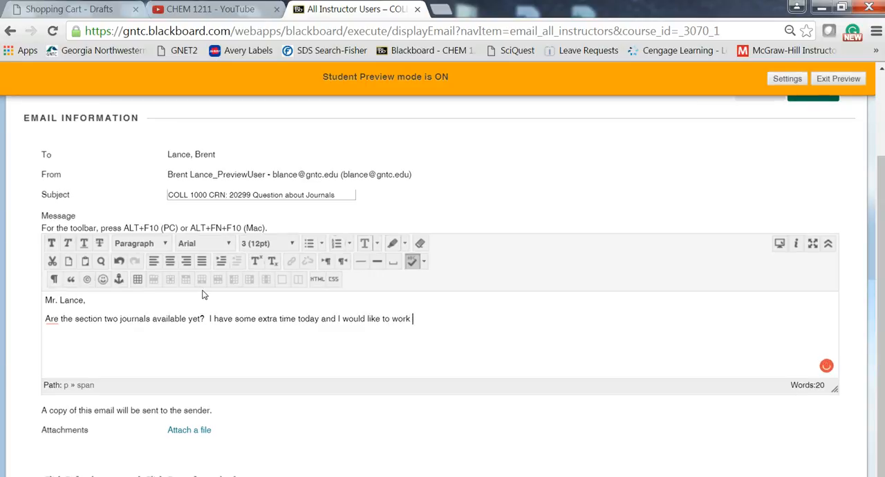
text(on)
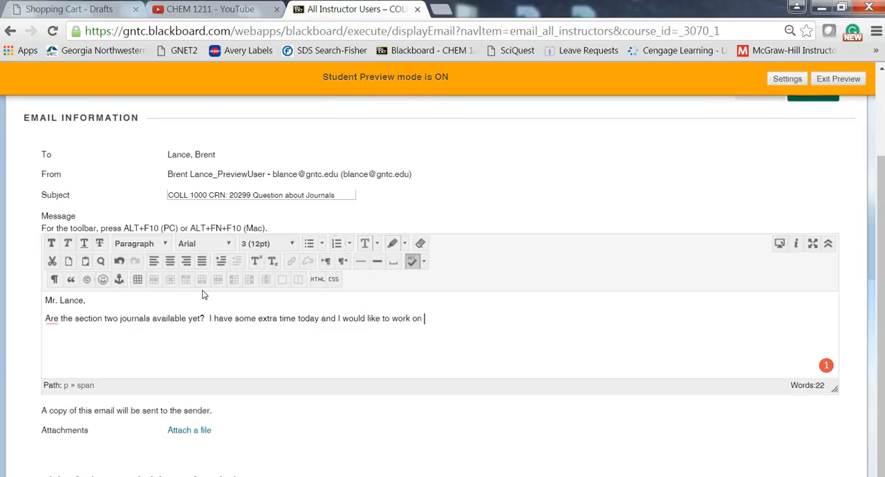
text(my)
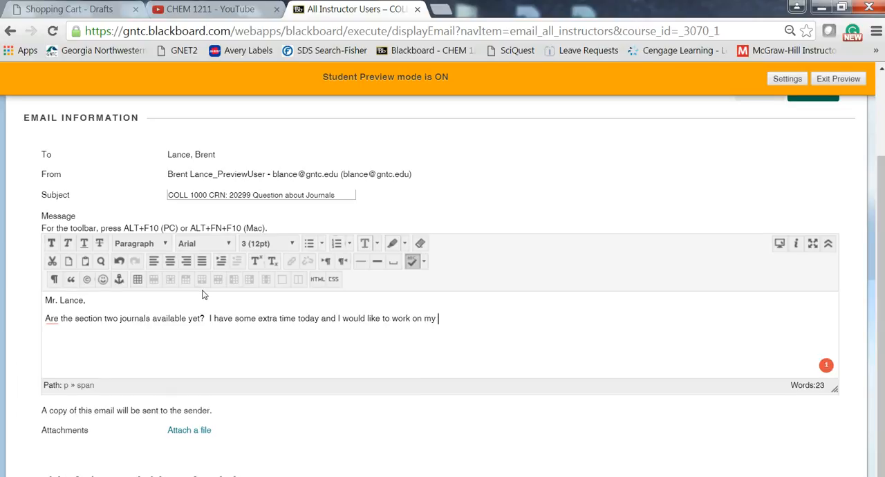
text(journals)
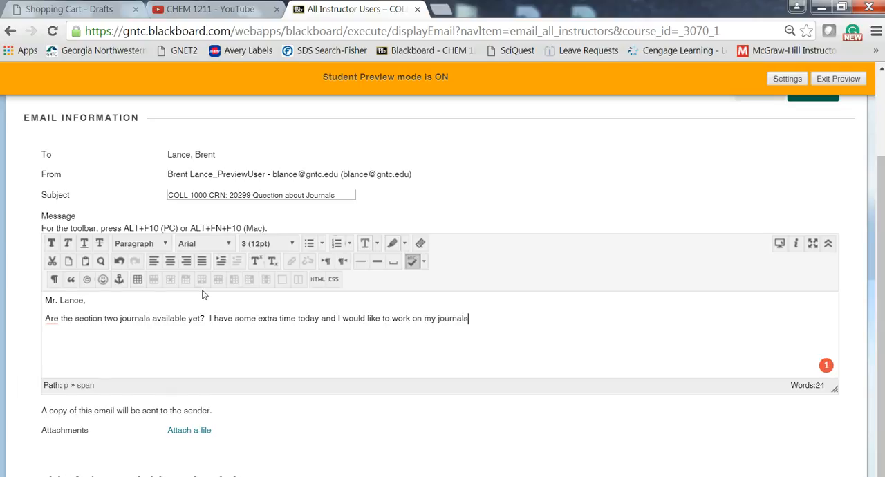
text(.)
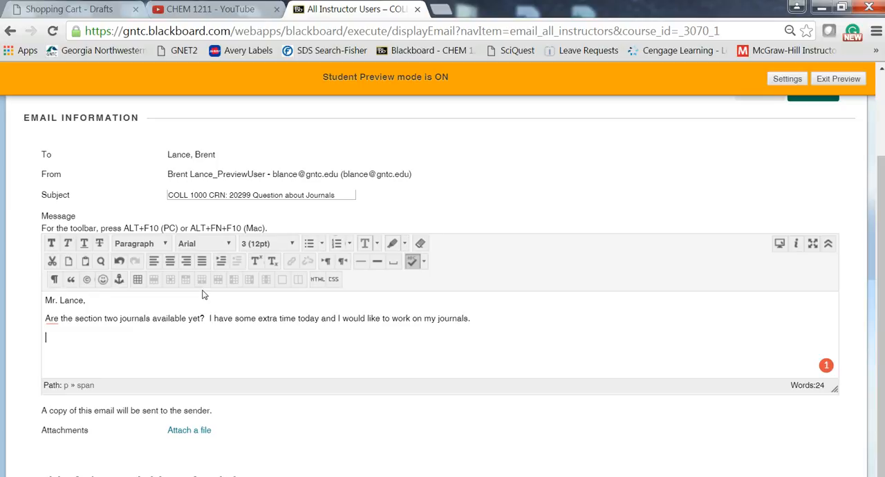
Close with 'Thank you' and start a new line for the signature 'Brent Lance'.
text(Thank you.)
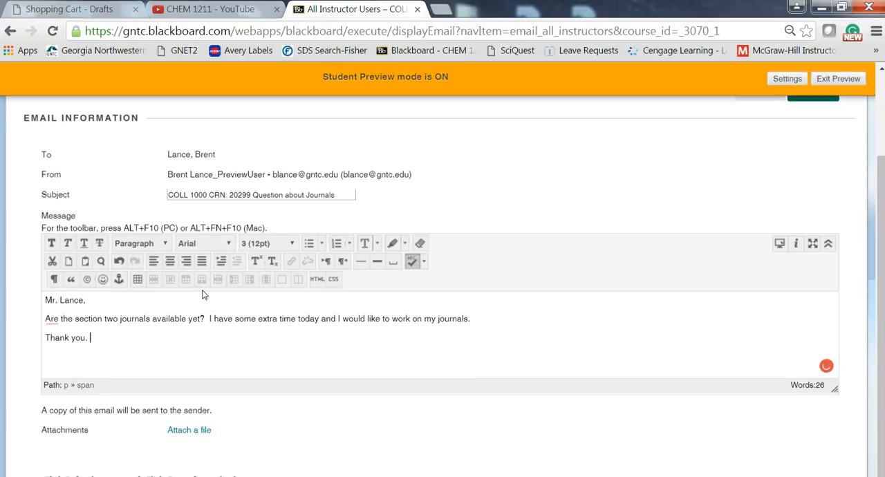
key(Enter)
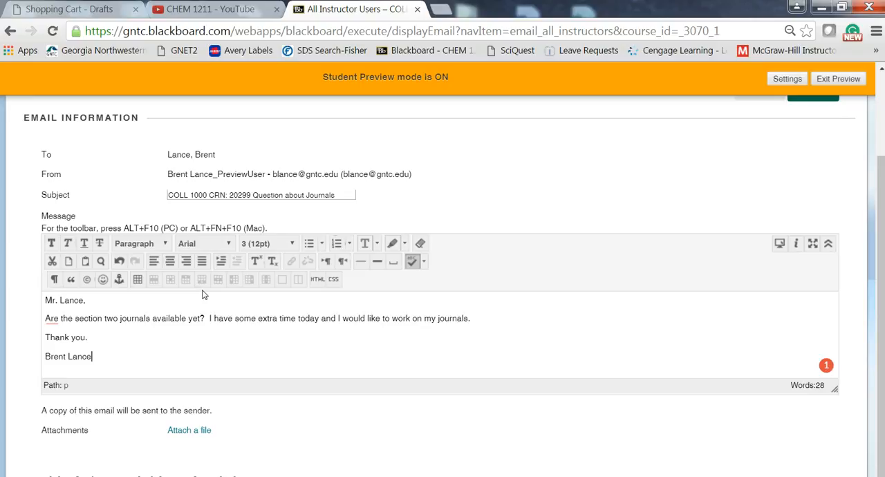
mouse_move(114, 243)
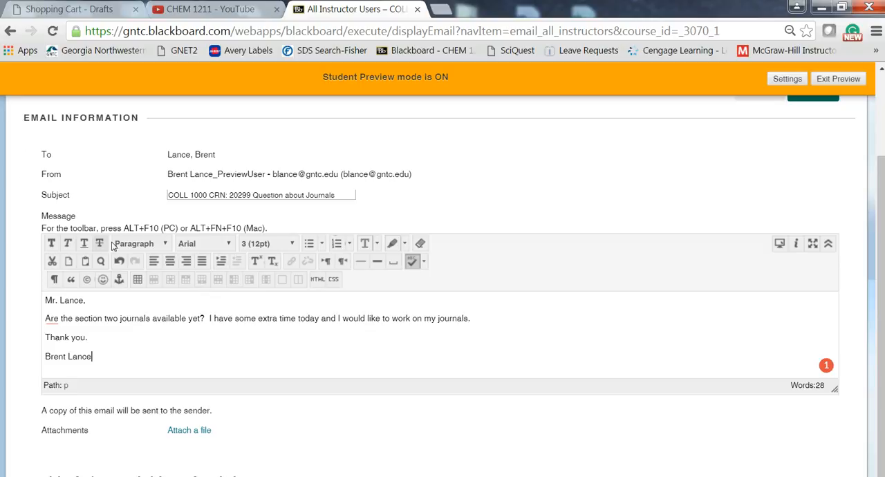
mouse_move(180, 165)
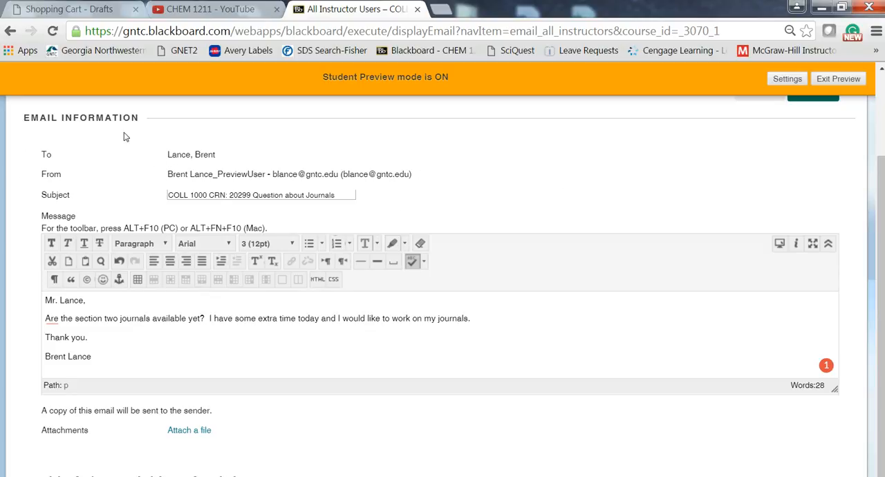
mouse_move(159, 177)
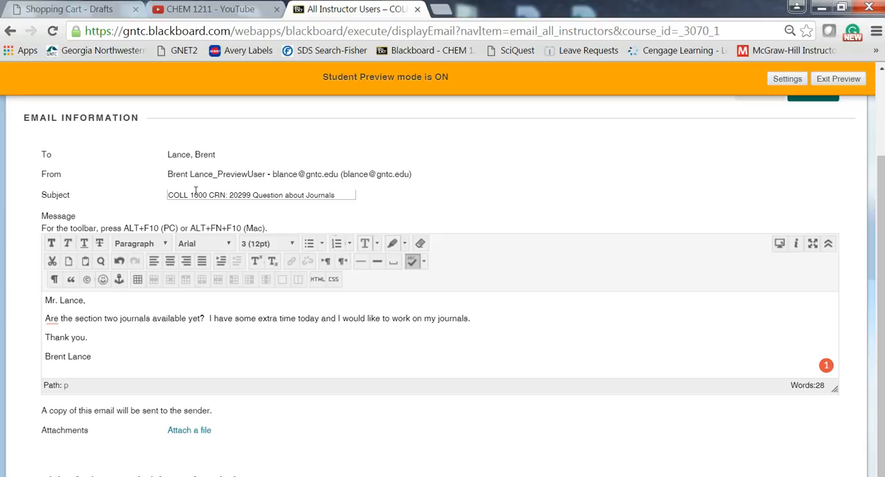
Check the CRN in the subject before adding it beneath the signature.
click(210, 194)
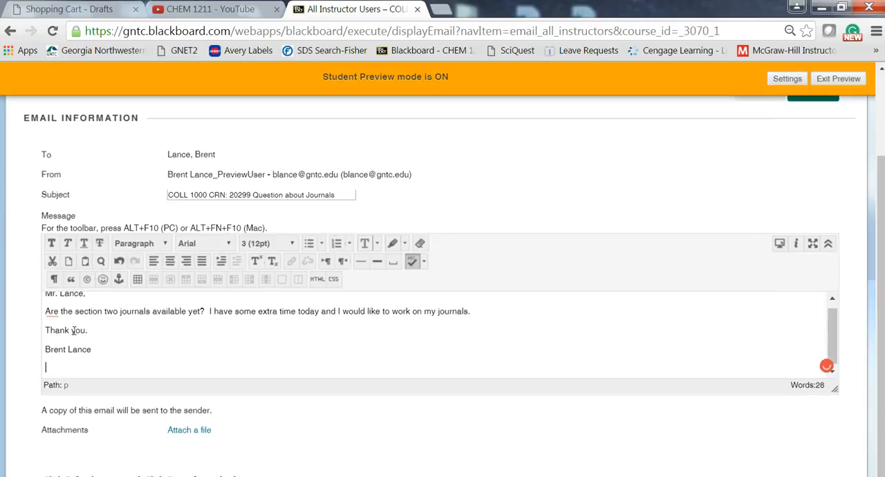
text(CRN)
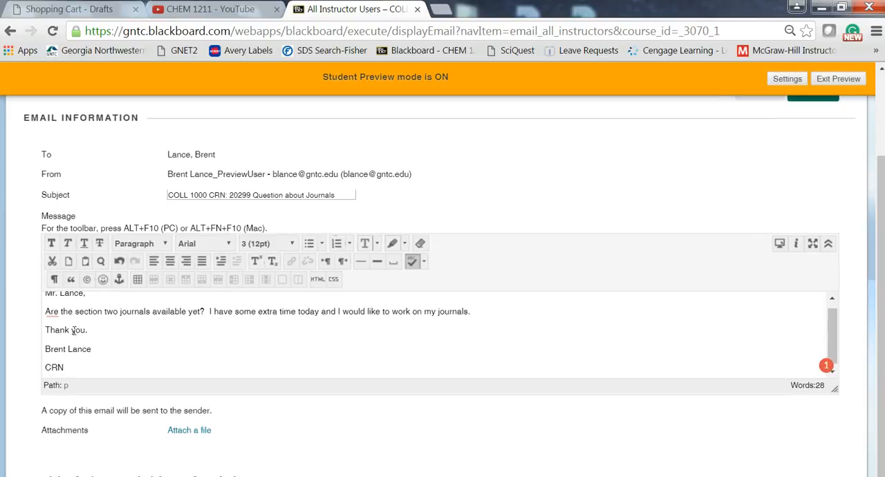
text(20)
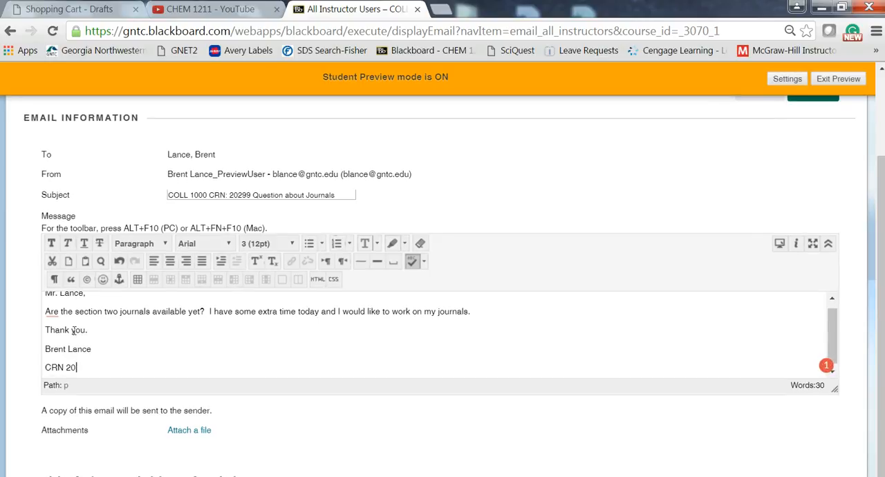
text(299)
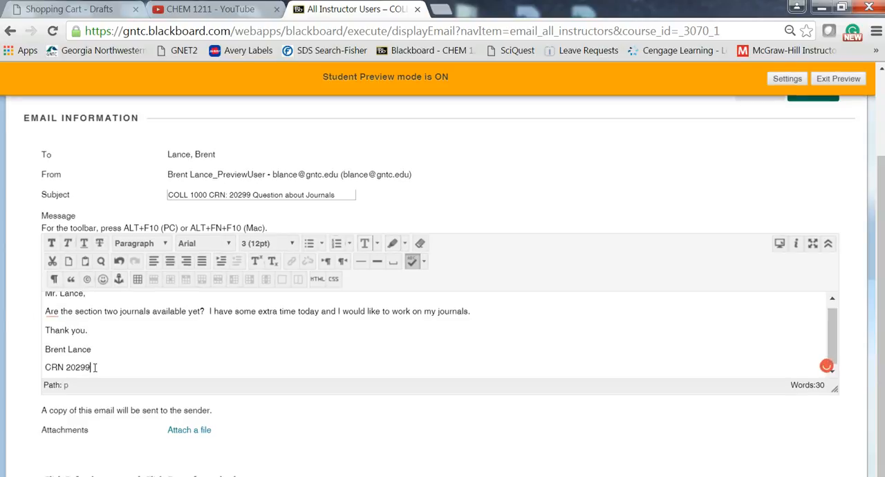
double_click(66, 368)
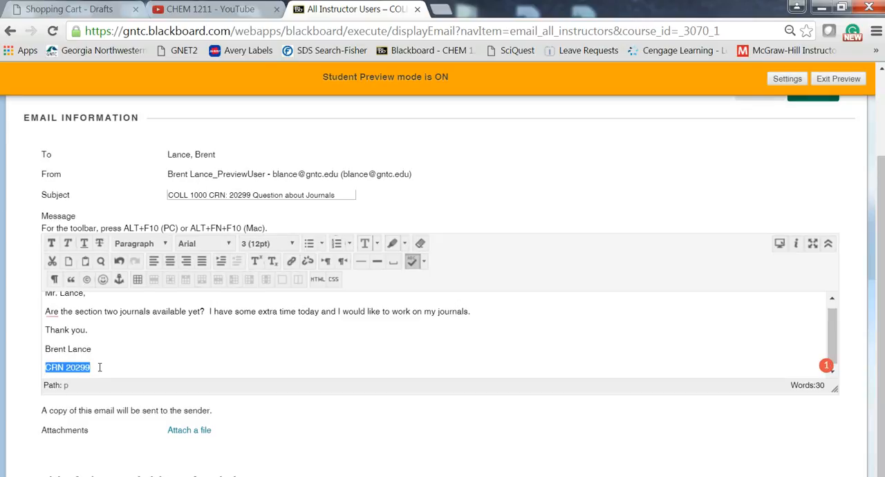
click(103, 348)
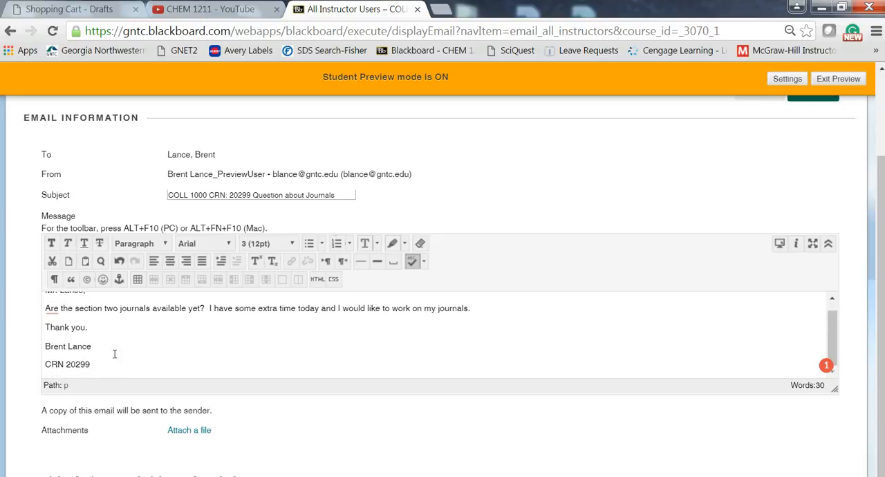
mouse_move(100, 365)
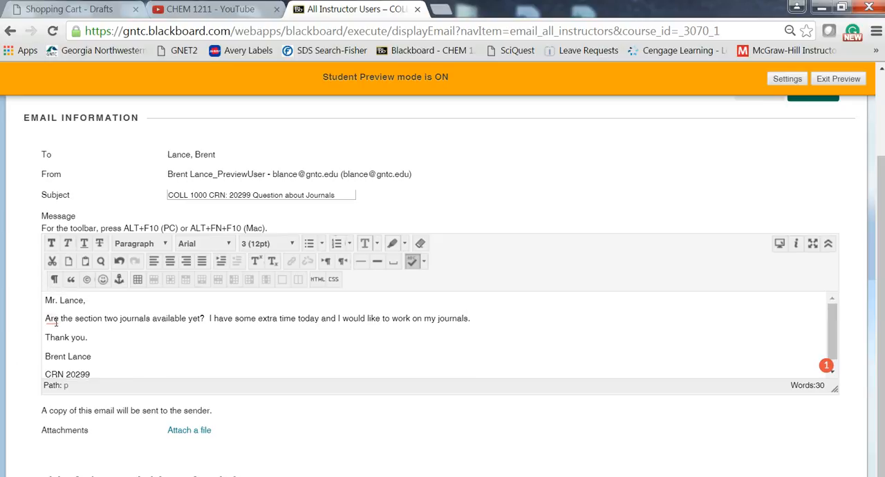
mouse_move(157, 367)
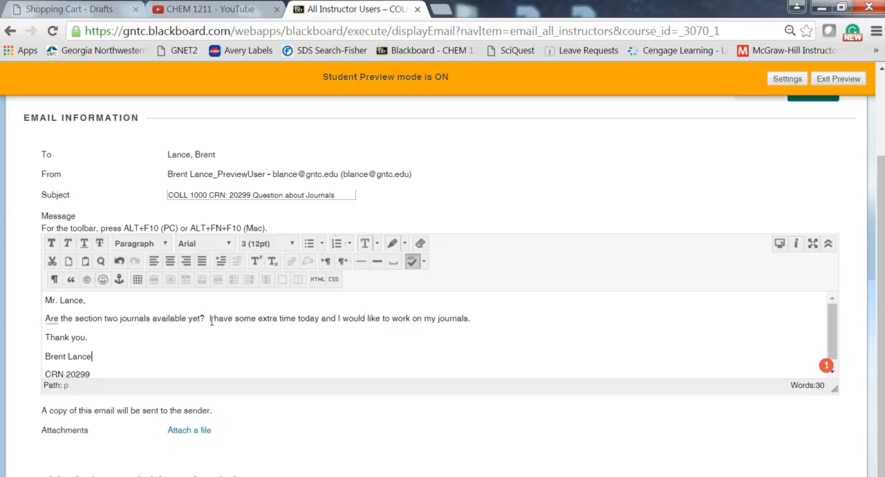
mouse_move(202, 351)
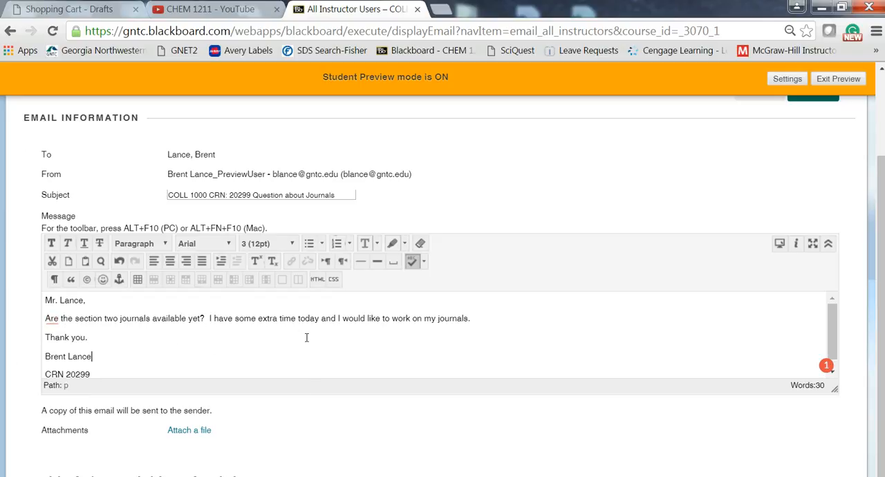
mouse_move(193, 349)
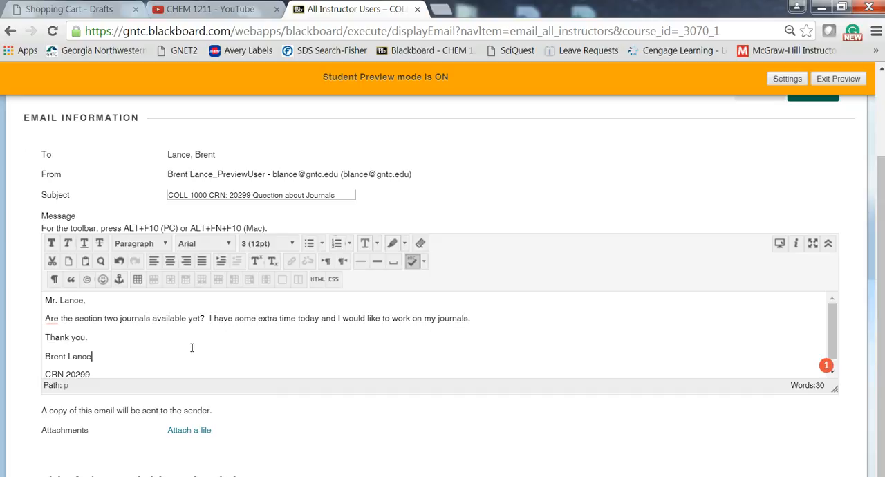
mouse_move(218, 326)
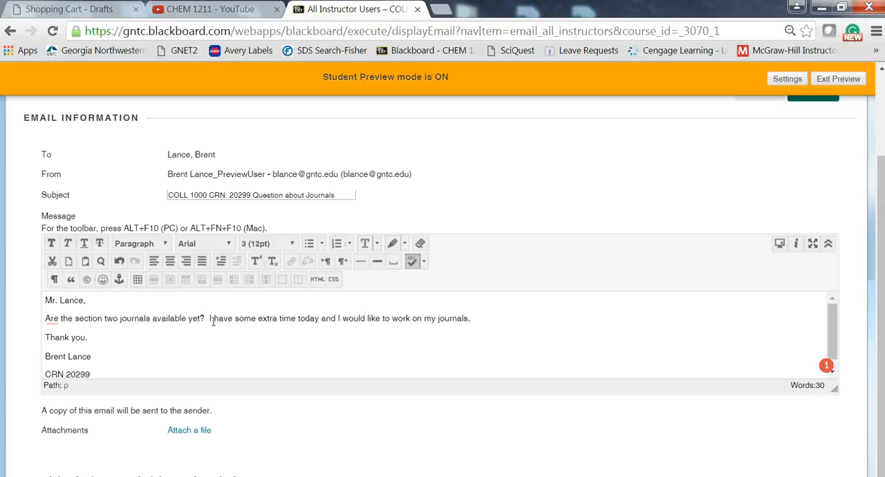
mouse_move(495, 323)
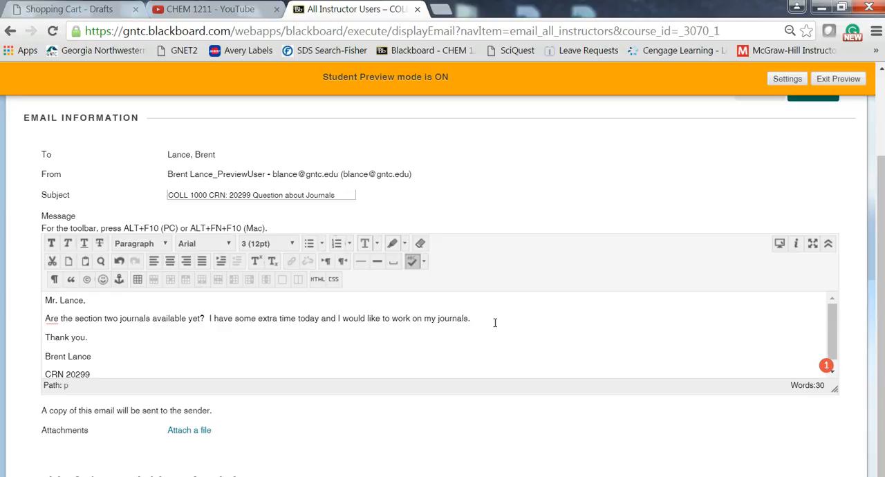
mouse_move(121, 344)
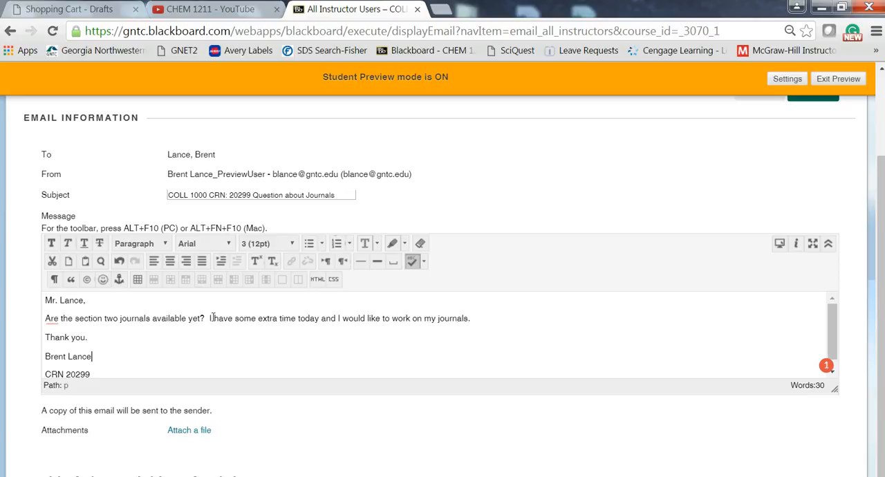
mouse_move(222, 325)
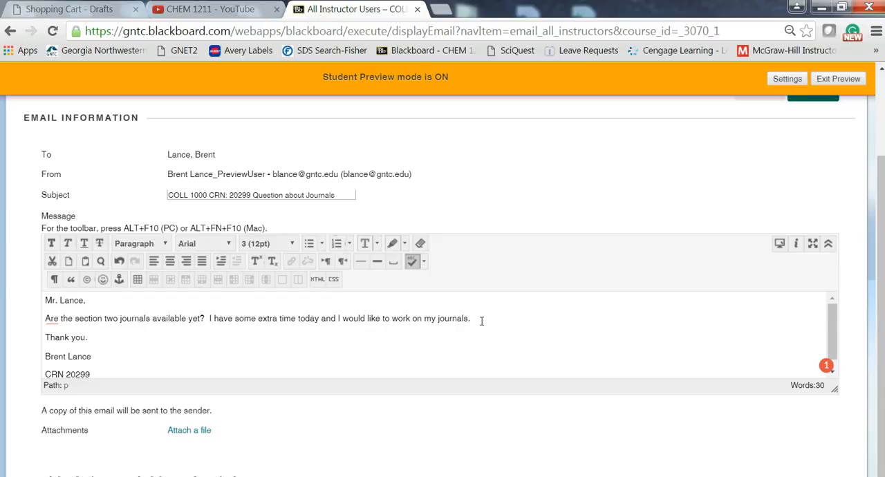
mouse_move(483, 318)
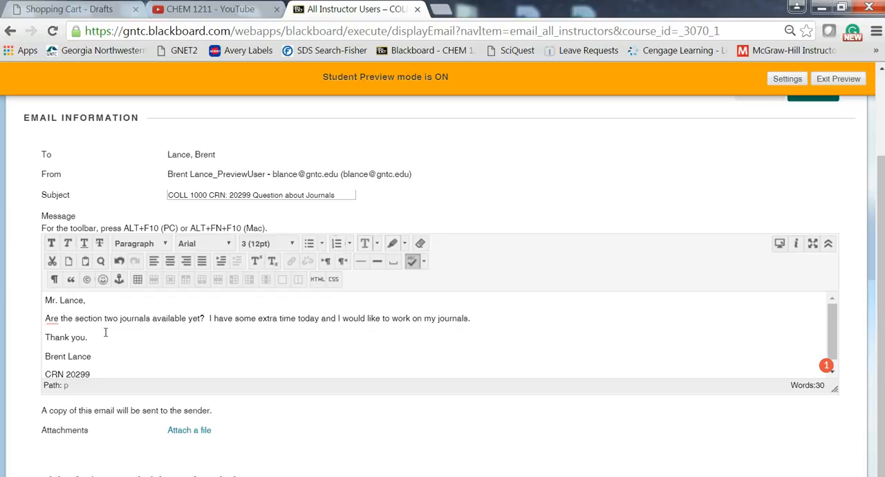
mouse_move(366, 318)
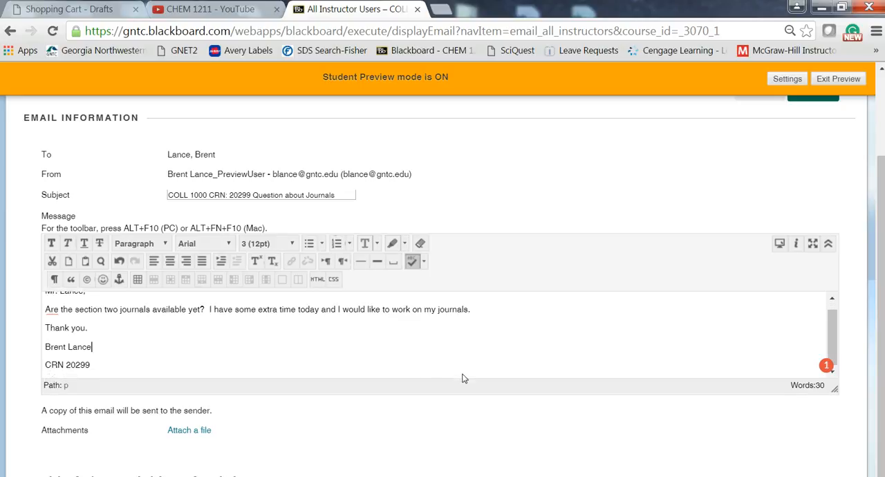
Scroll to Submit and send the email, getting the sent-to-recipient confirmation.
scroll(down, 3)
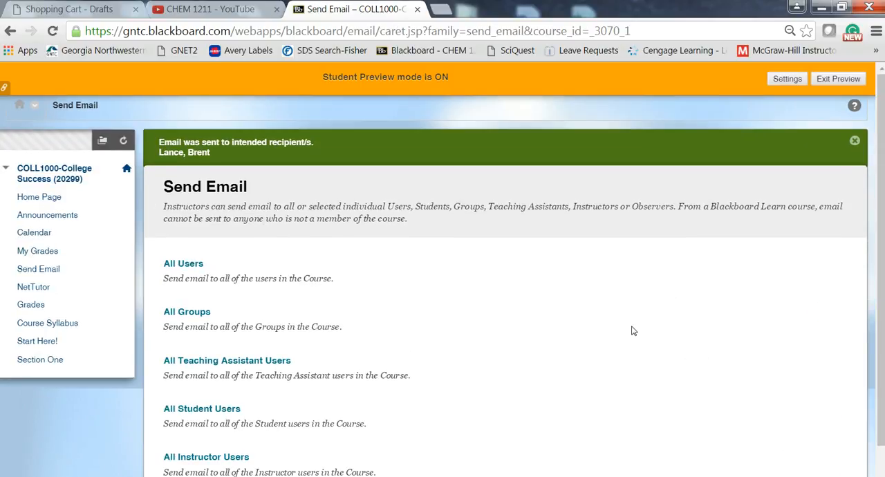
mouse_move(624, 319)
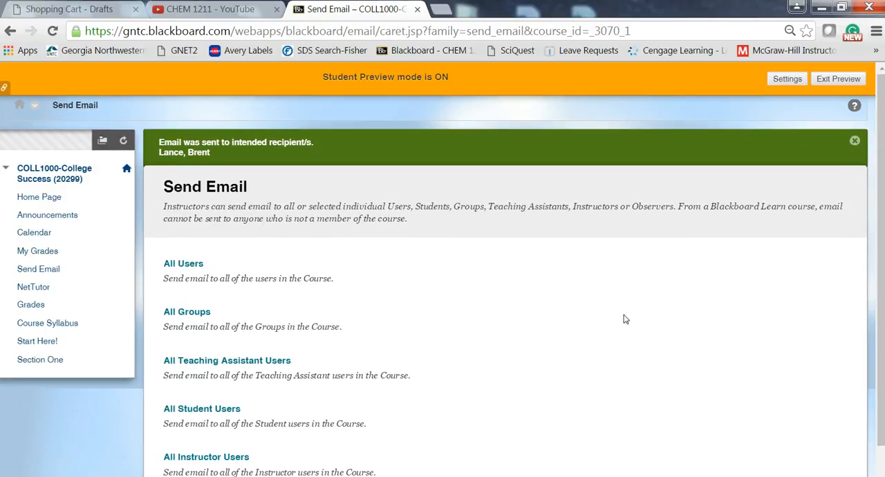
mouse_move(680, 362)
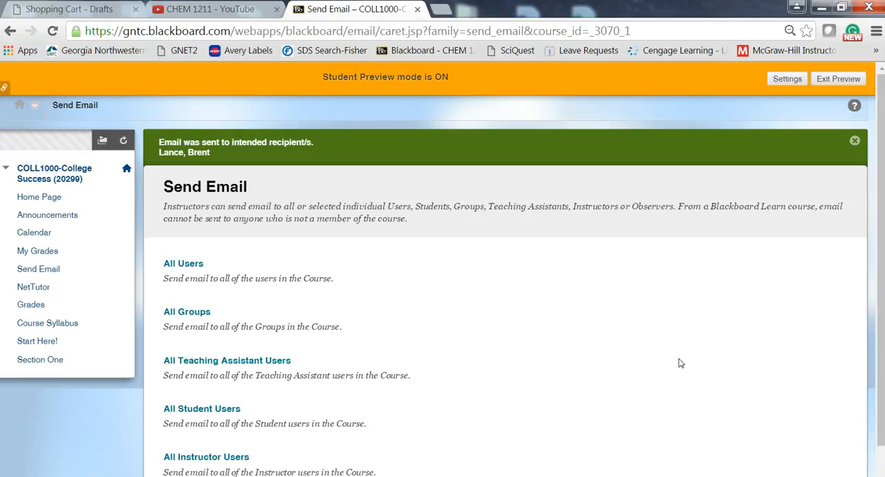
mouse_move(465, 439)
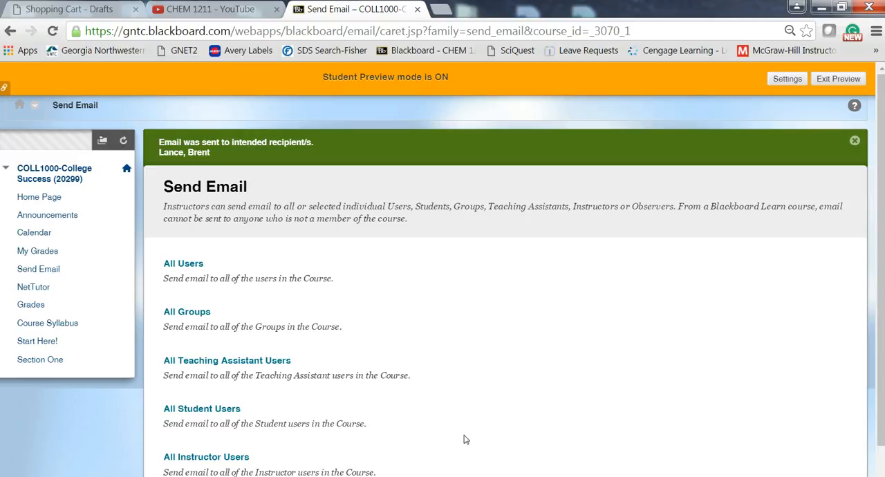
mouse_move(730, 430)
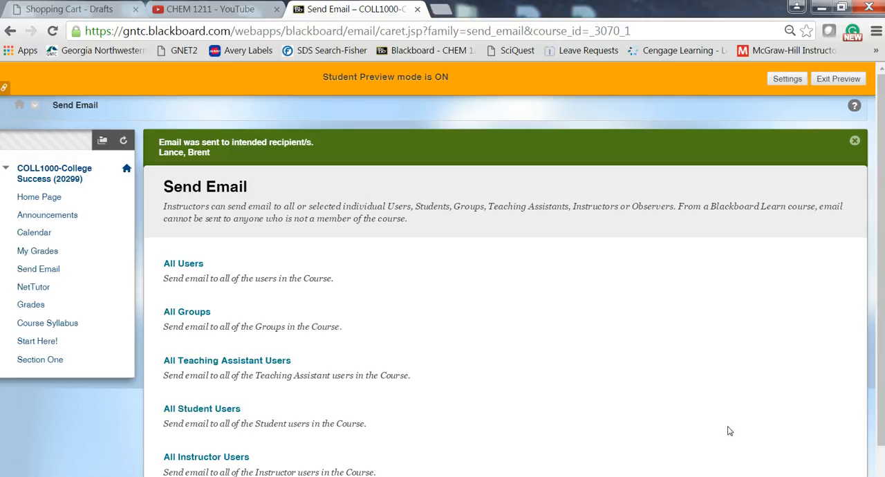
mouse_move(735, 438)
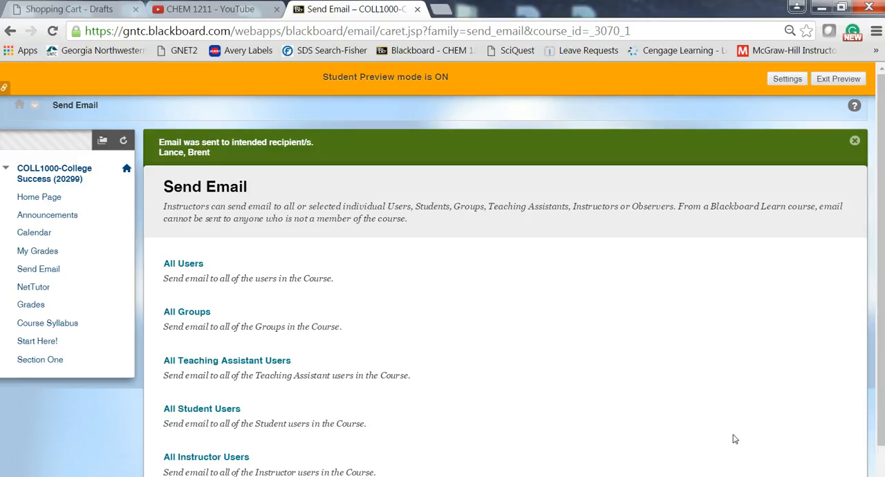
mouse_move(666, 384)
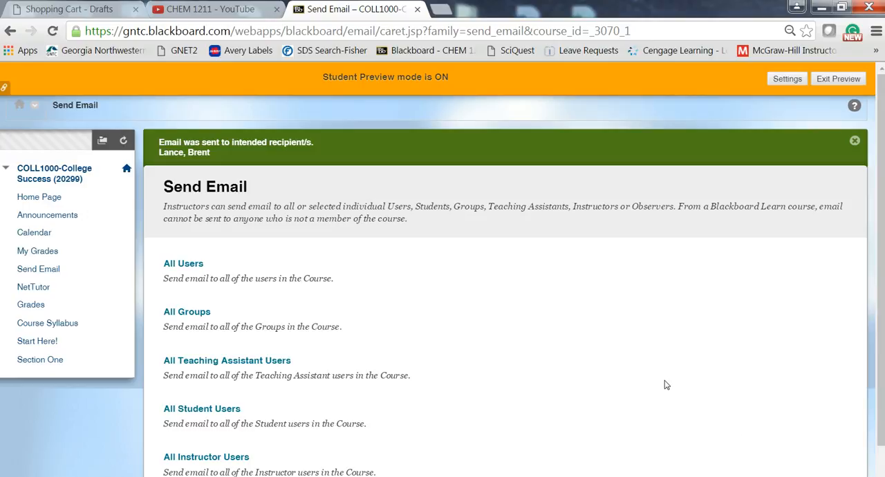
mouse_move(664, 384)
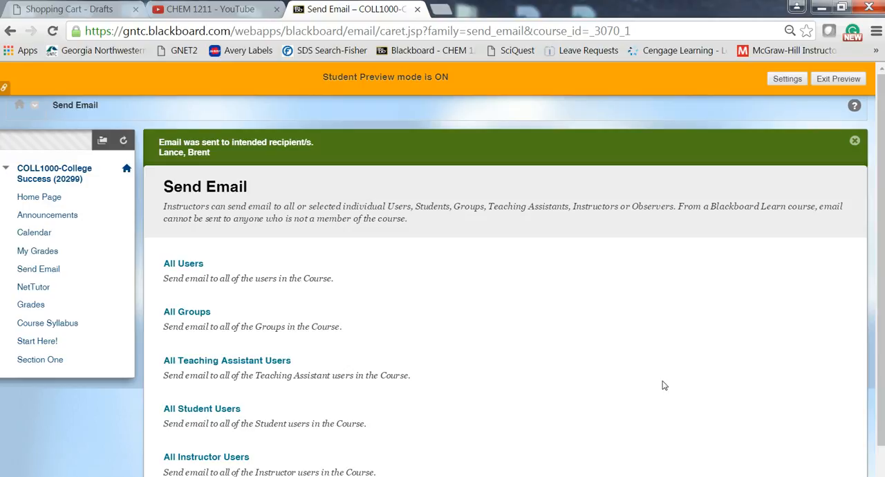
mouse_move(660, 387)
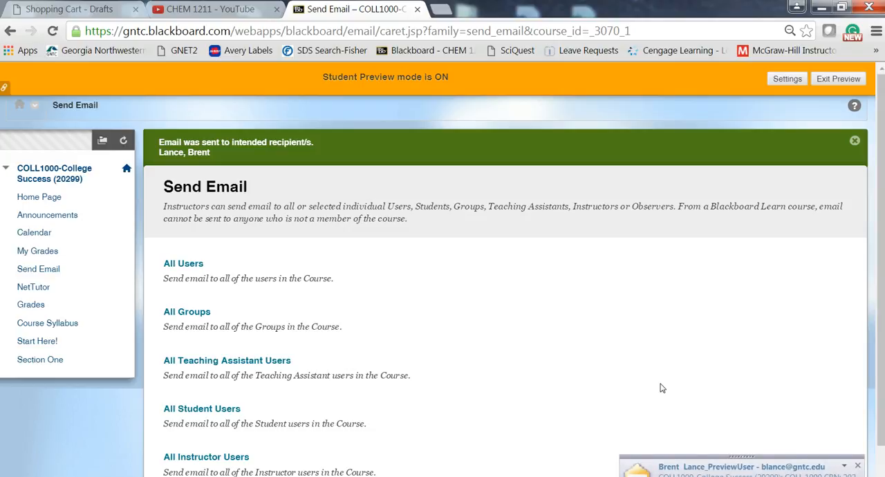
mouse_move(647, 343)
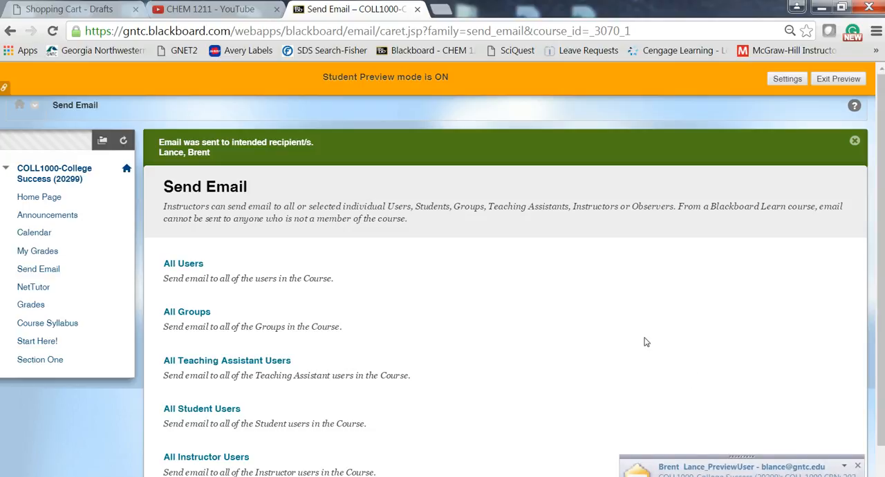
mouse_move(530, 337)
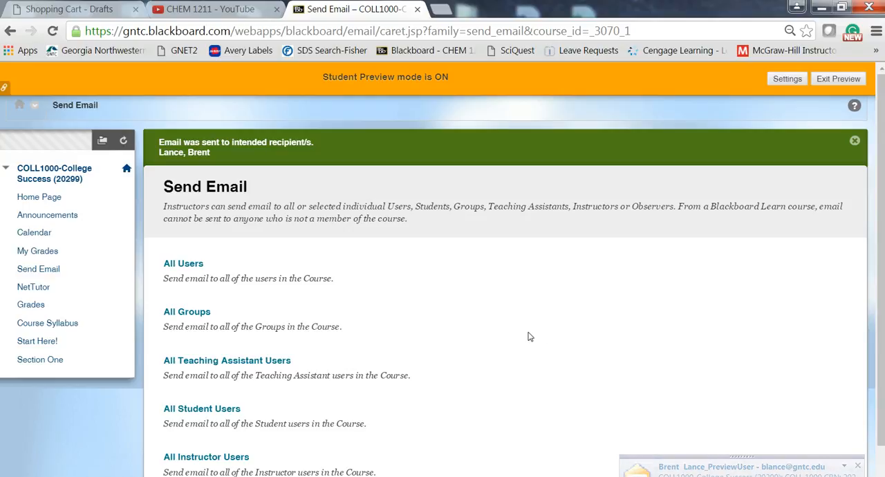